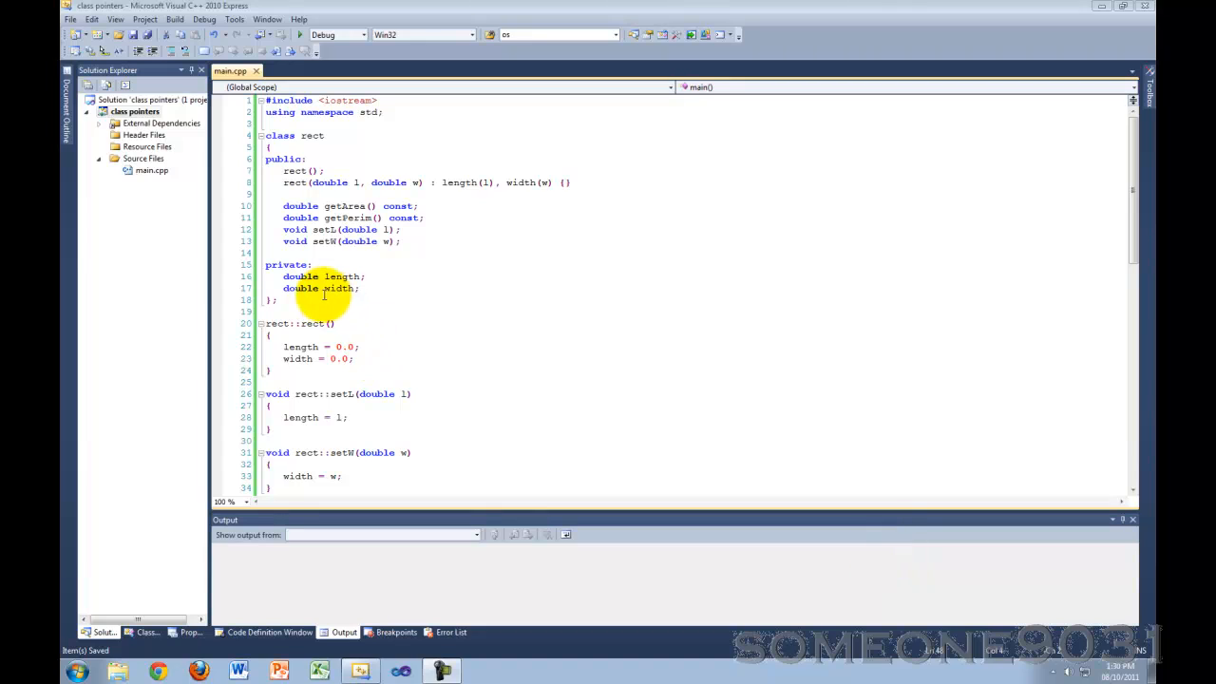
{"action": "mouse_move", "coordinate": [428, 326]}
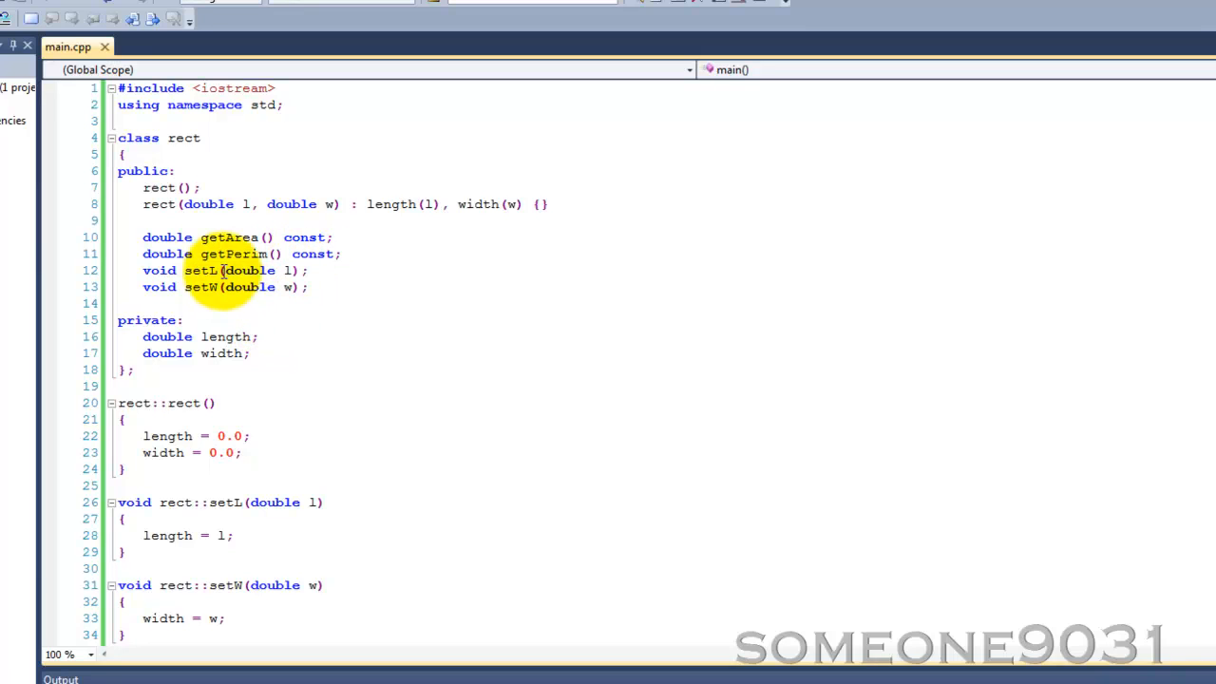
{"action": "mouse_move", "coordinate": [242, 254]}
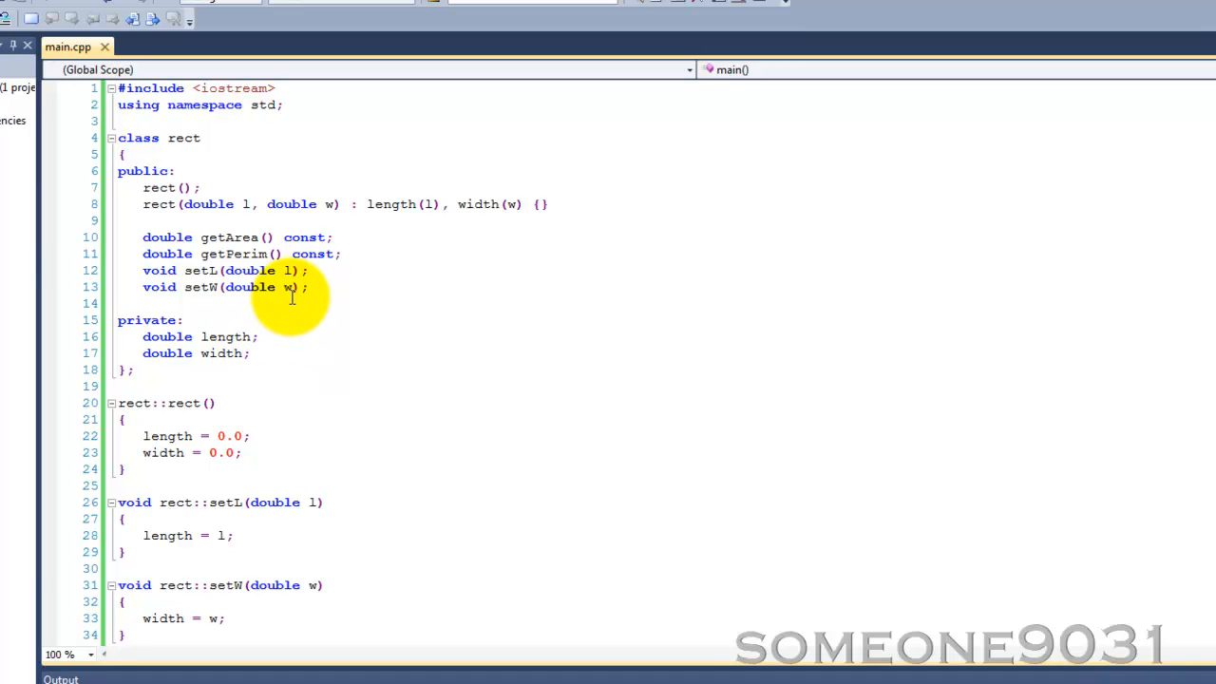
{"action": "mouse_move", "coordinate": [665, 81]}
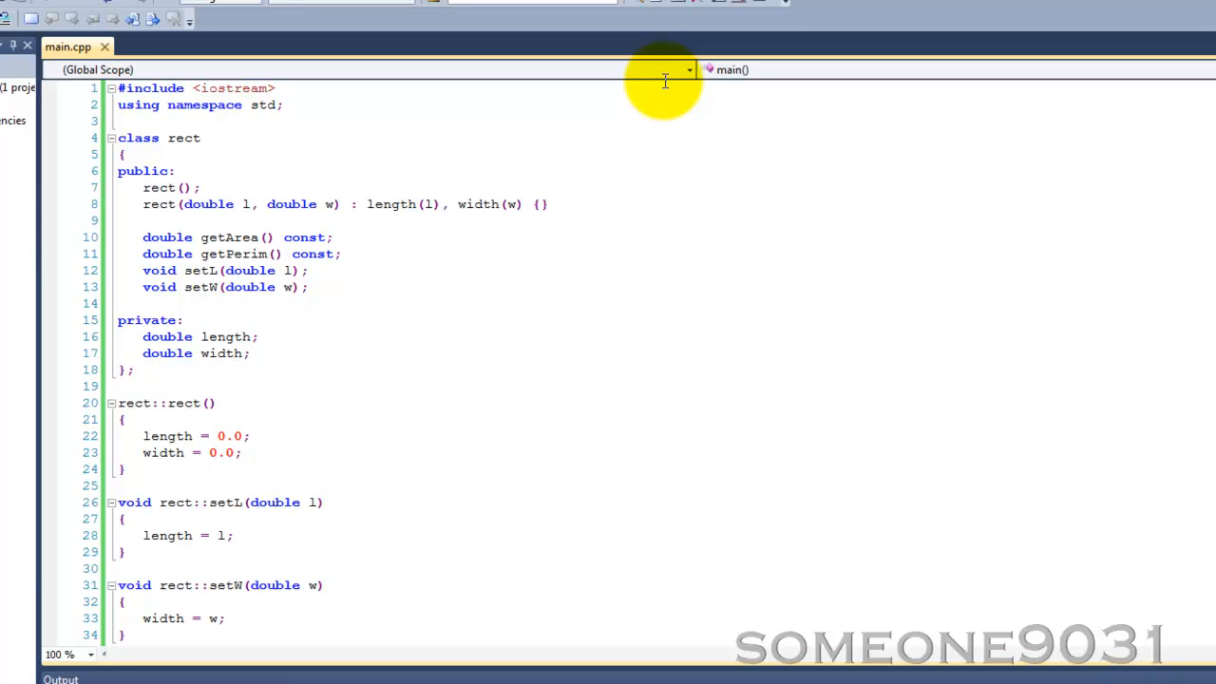
{"action": "mouse_move", "coordinate": [359, 392]}
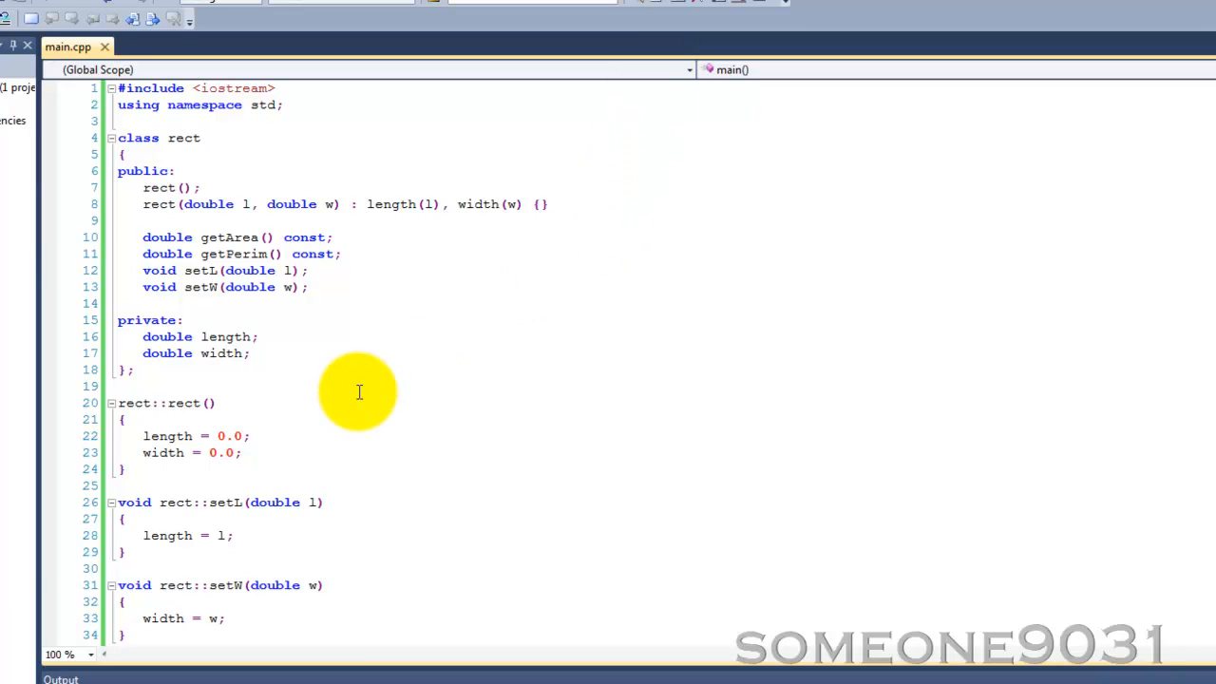
Scroll down and place the cursor inside the empty main function
{"action": "scroll", "scroll_direction": "down", "scroll_amount": 3}
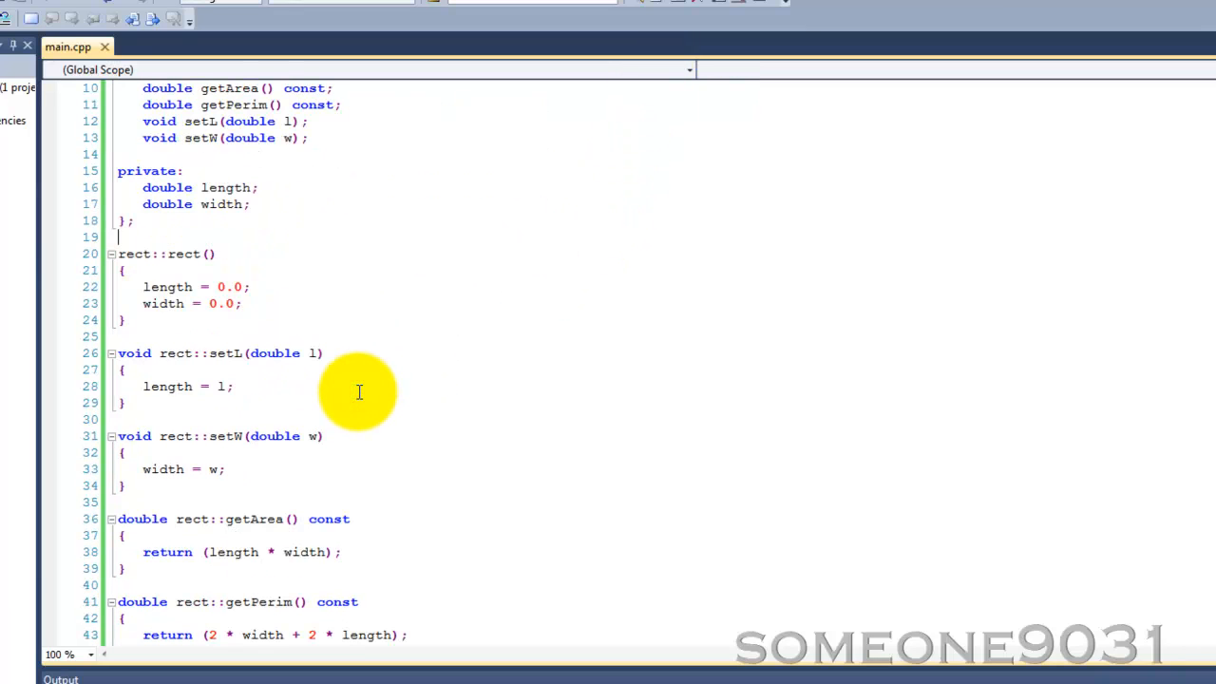
{"action": "scroll", "scroll_direction": "down", "scroll_amount": 3}
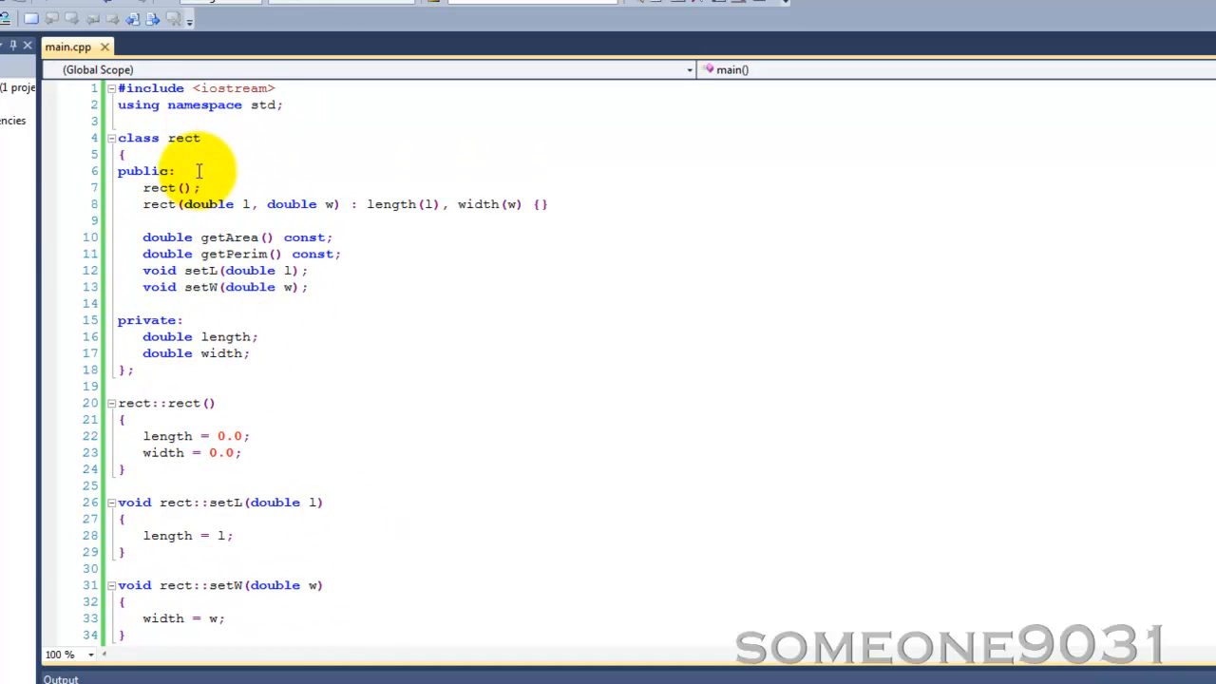
{"action": "mouse_move", "coordinate": [232, 253]}
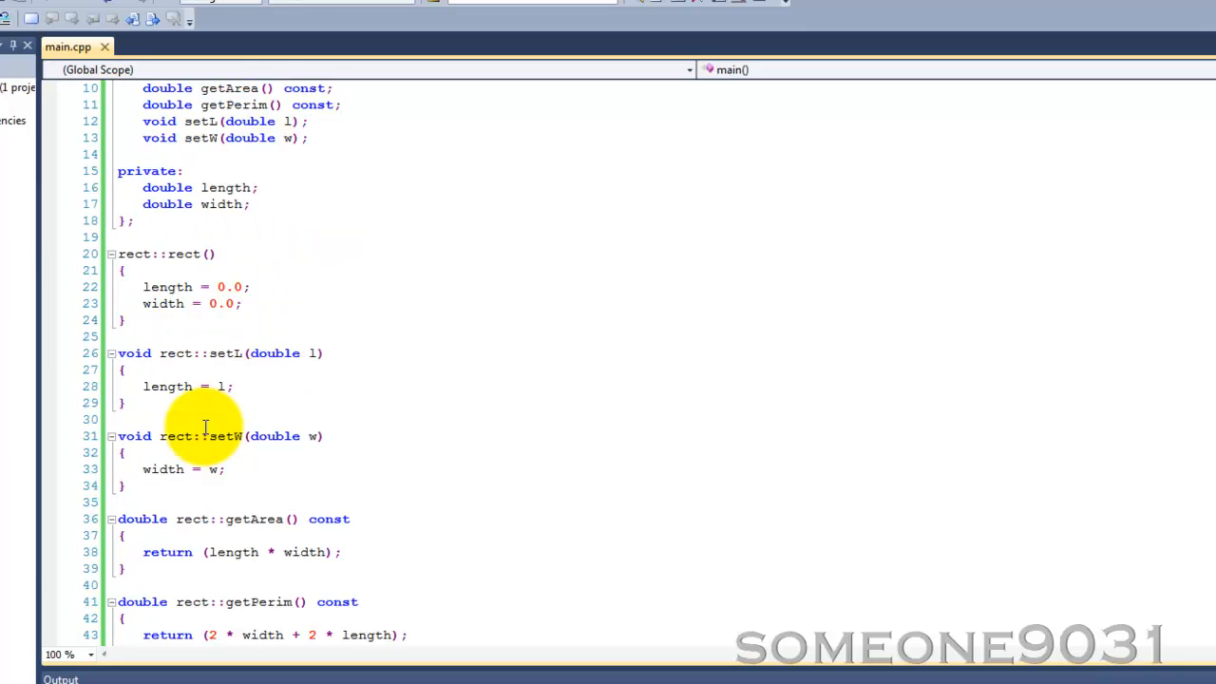
{"action": "scroll", "scroll_direction": "down", "scroll_amount": 3}
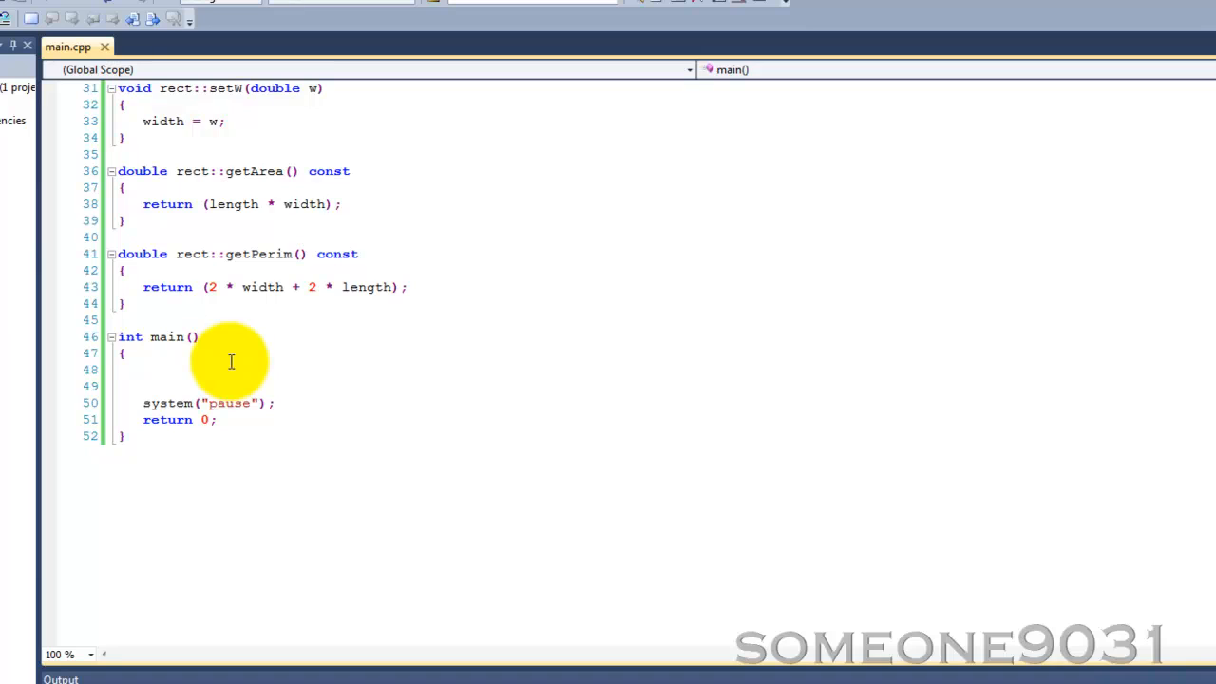
{"action": "left_click", "coordinate": [143, 369]}
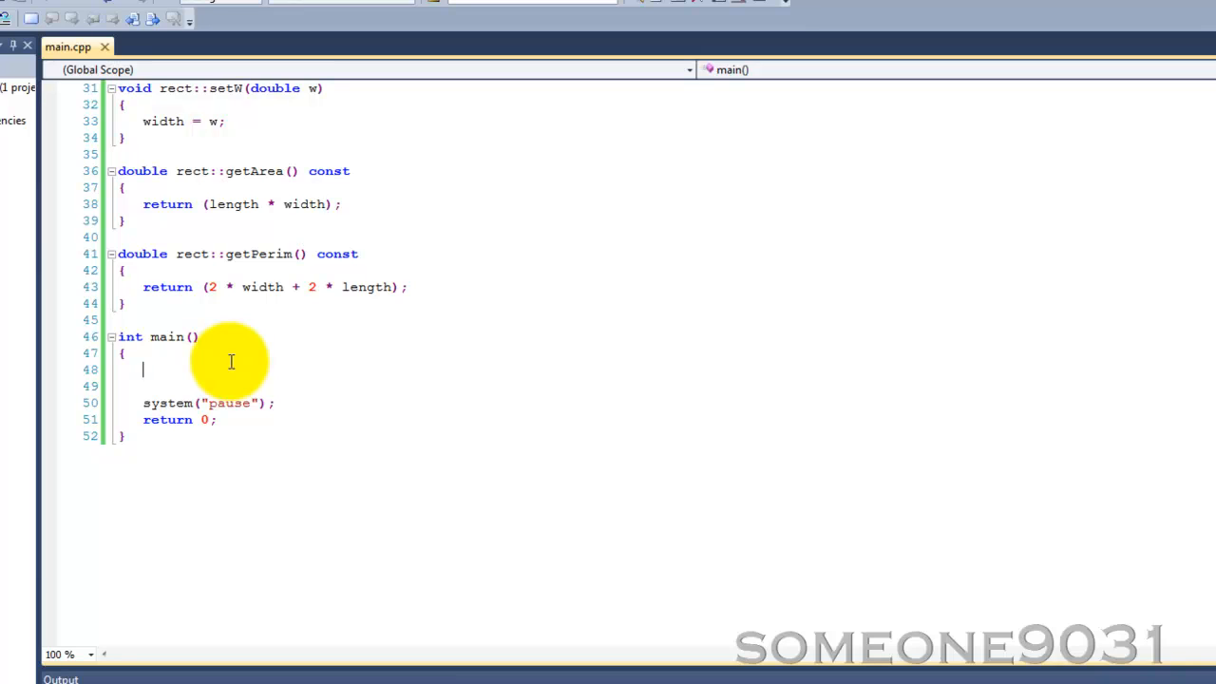
Declare rect* r = new rect; and begin a new line below it
{"action": "type", "text": "rect"}
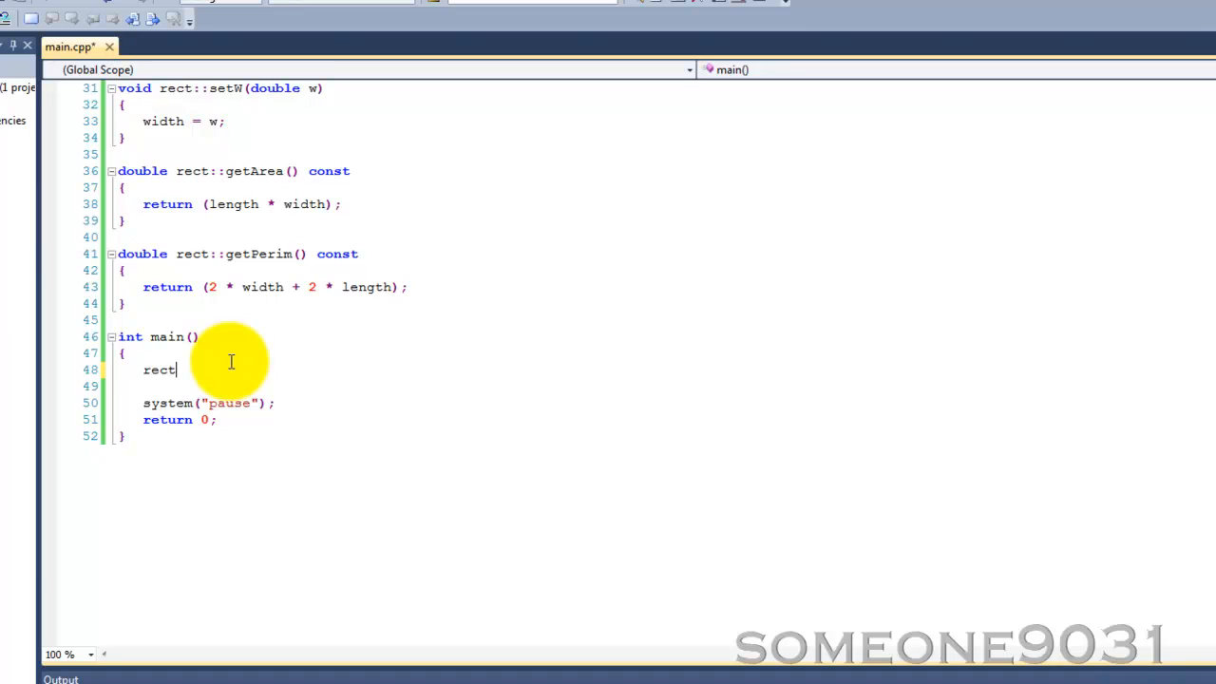
{"action": "type", "text": "* r"}
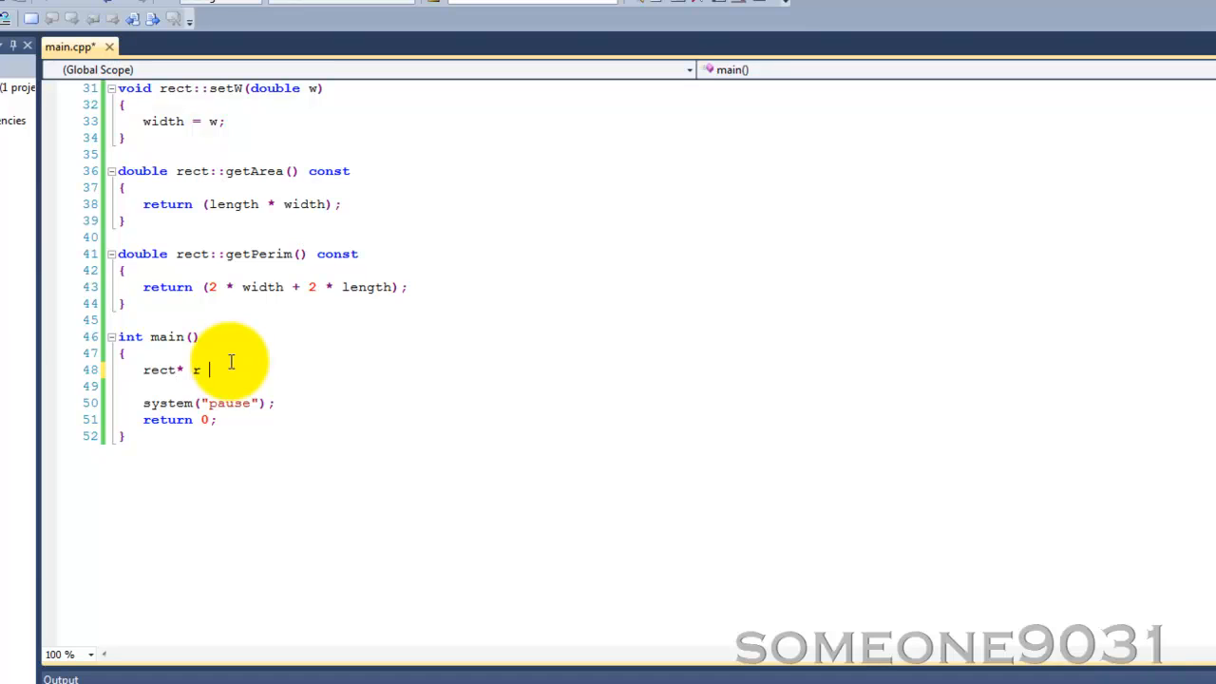
{"action": "type", "text": "= new rect"}
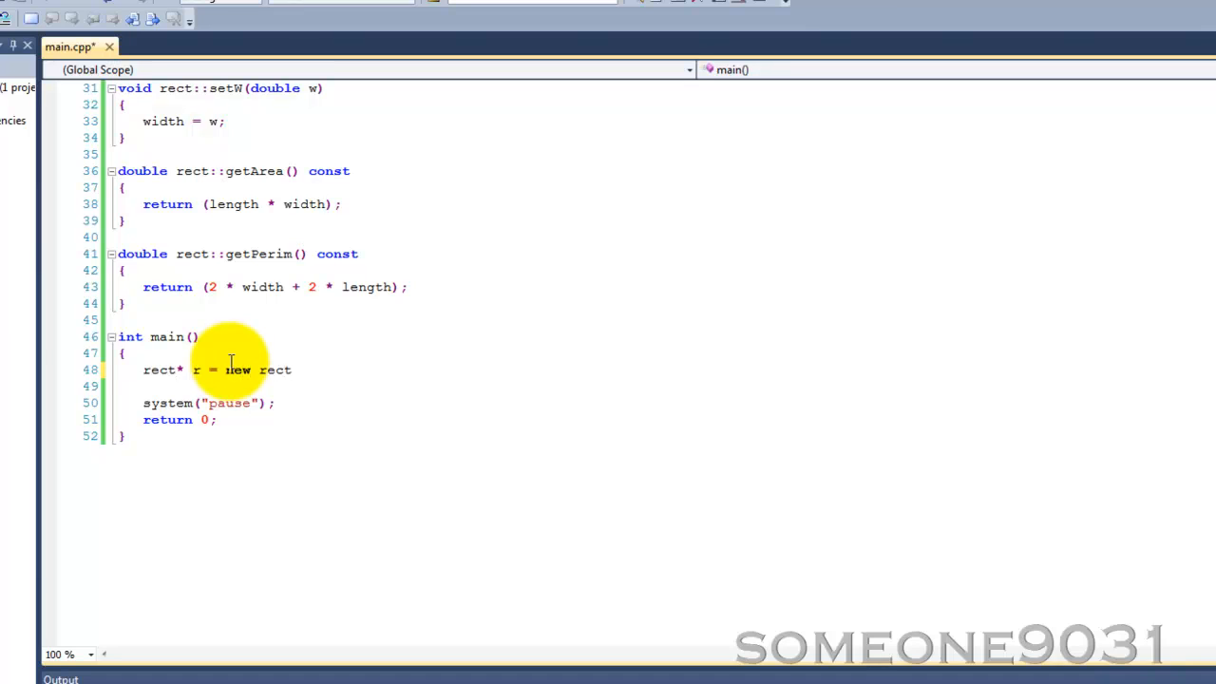
{"action": "type", "text": ";"}
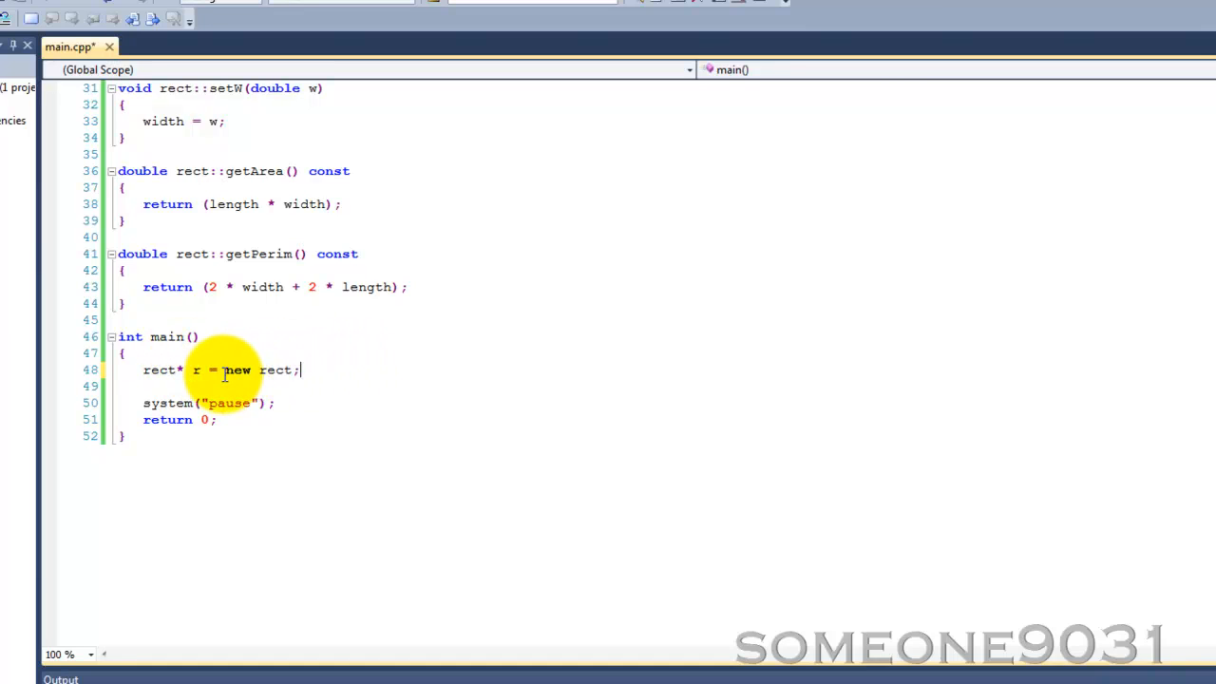
{"action": "key", "text": "enter"}
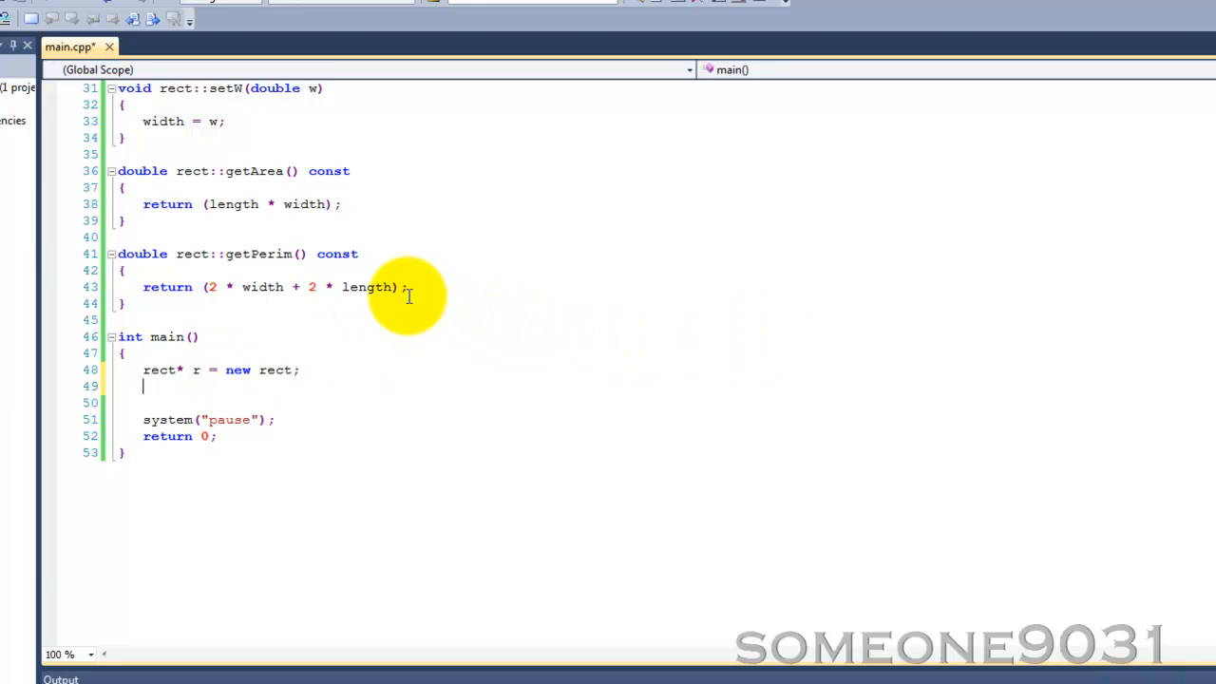
{"action": "mouse_move", "coordinate": [185, 366]}
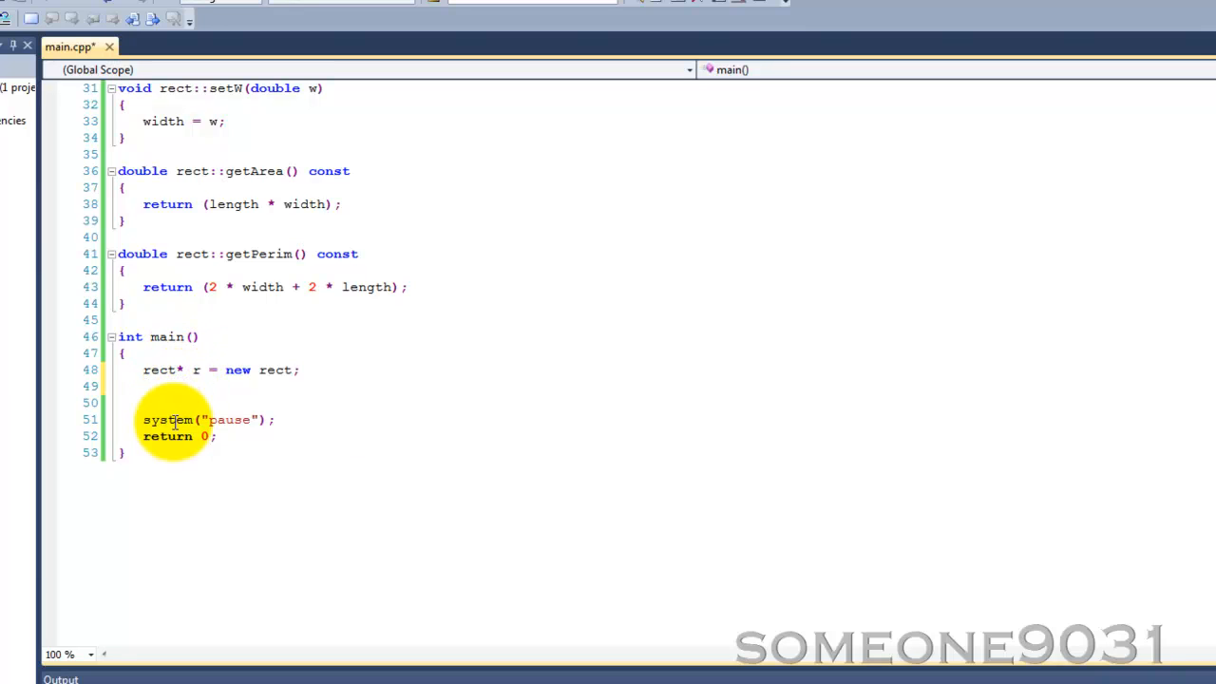
{"action": "mouse_move", "coordinate": [175, 394]}
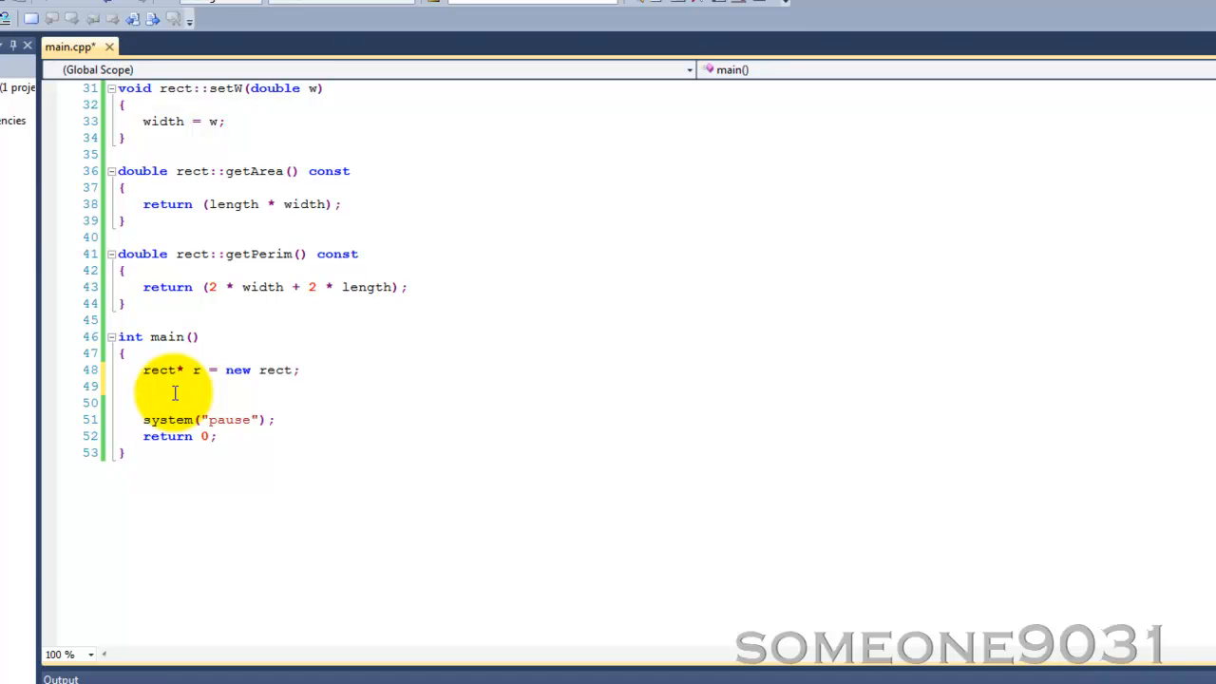
{"action": "left_click", "coordinate": [143, 385]}
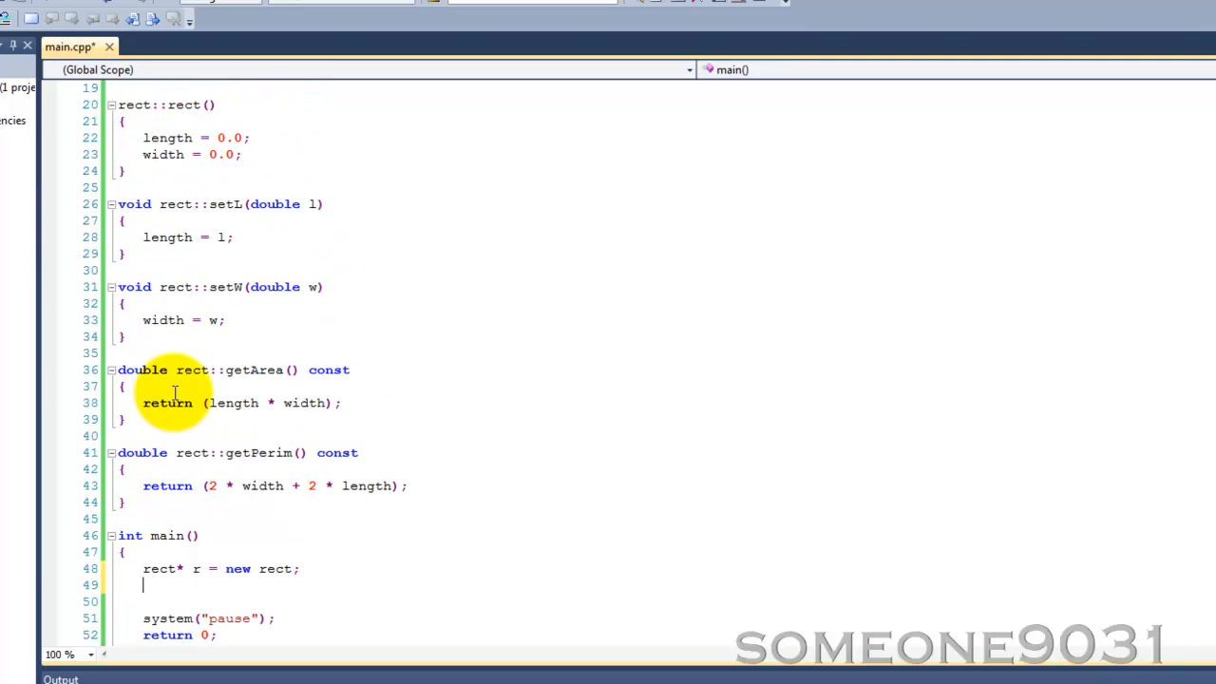
{"action": "scroll", "scroll_direction": "down", "scroll_amount": 3}
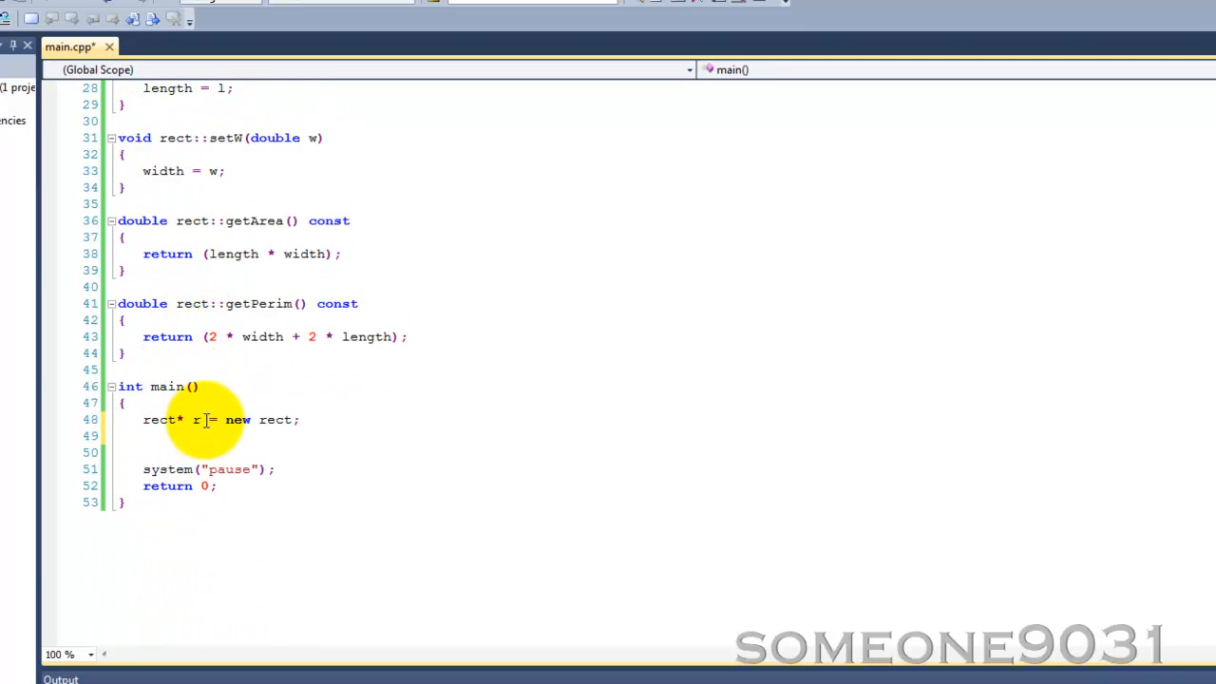
Write the statement *r.setL(9.0); to set the rect's length to 9.0
{"action": "type", "text": "*"}
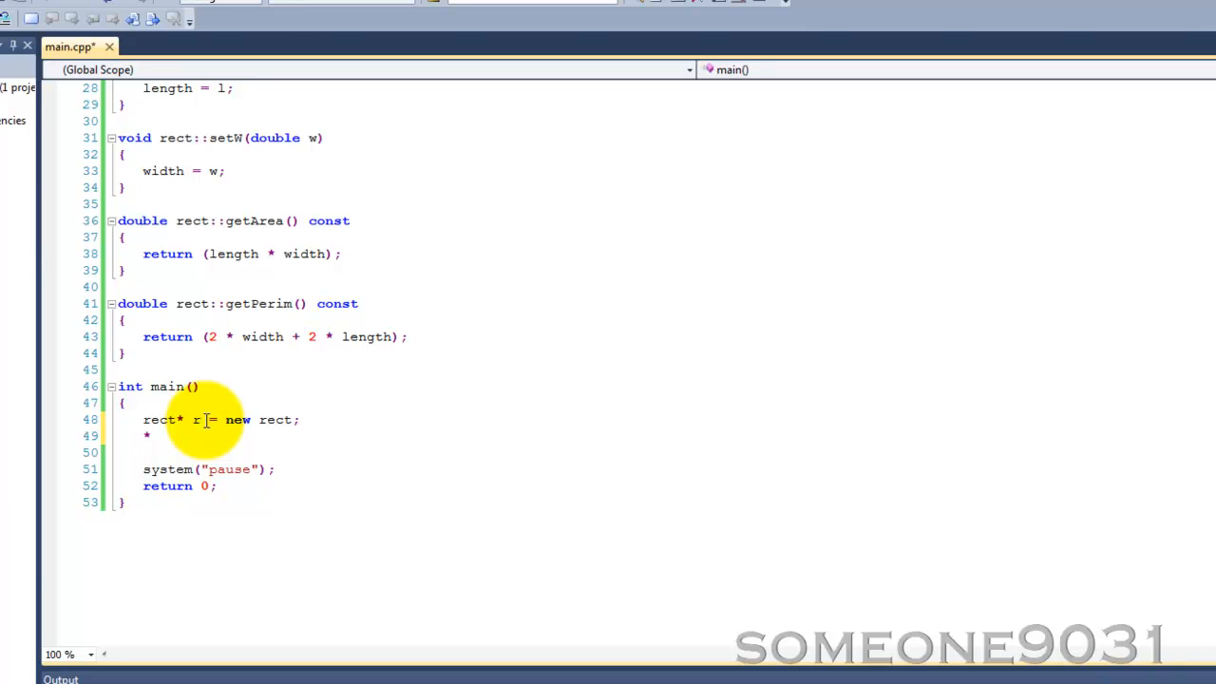
{"action": "type", "text": "r."}
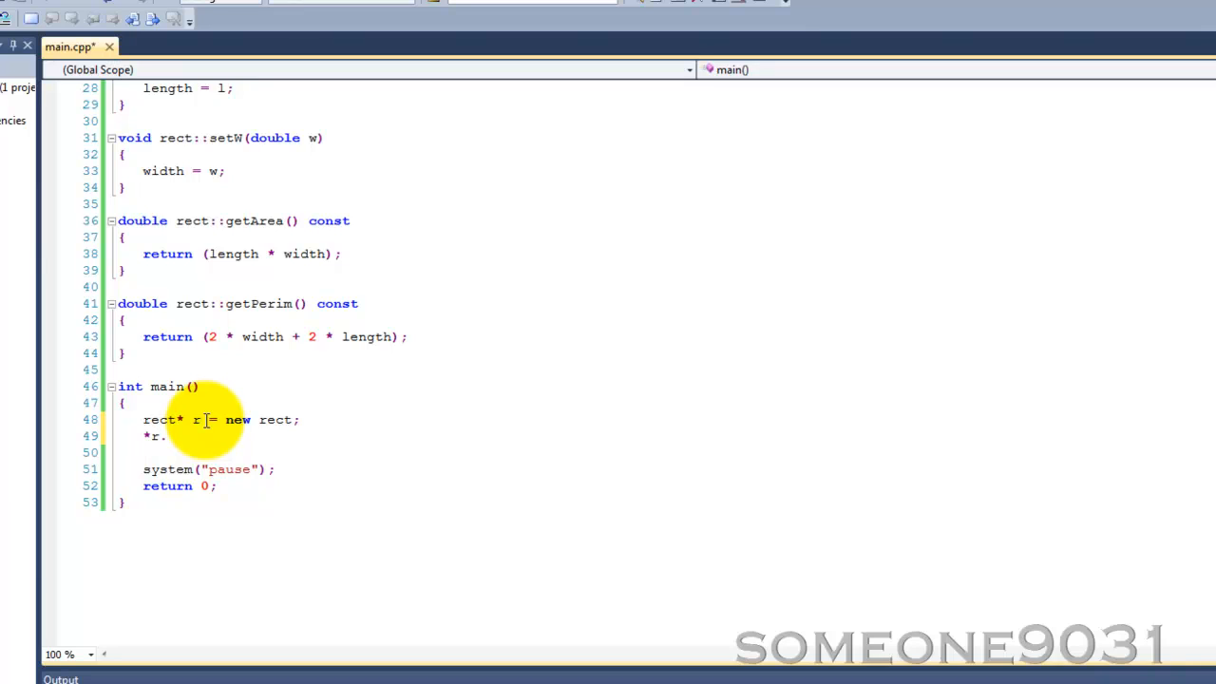
{"action": "type", "text": "set"}
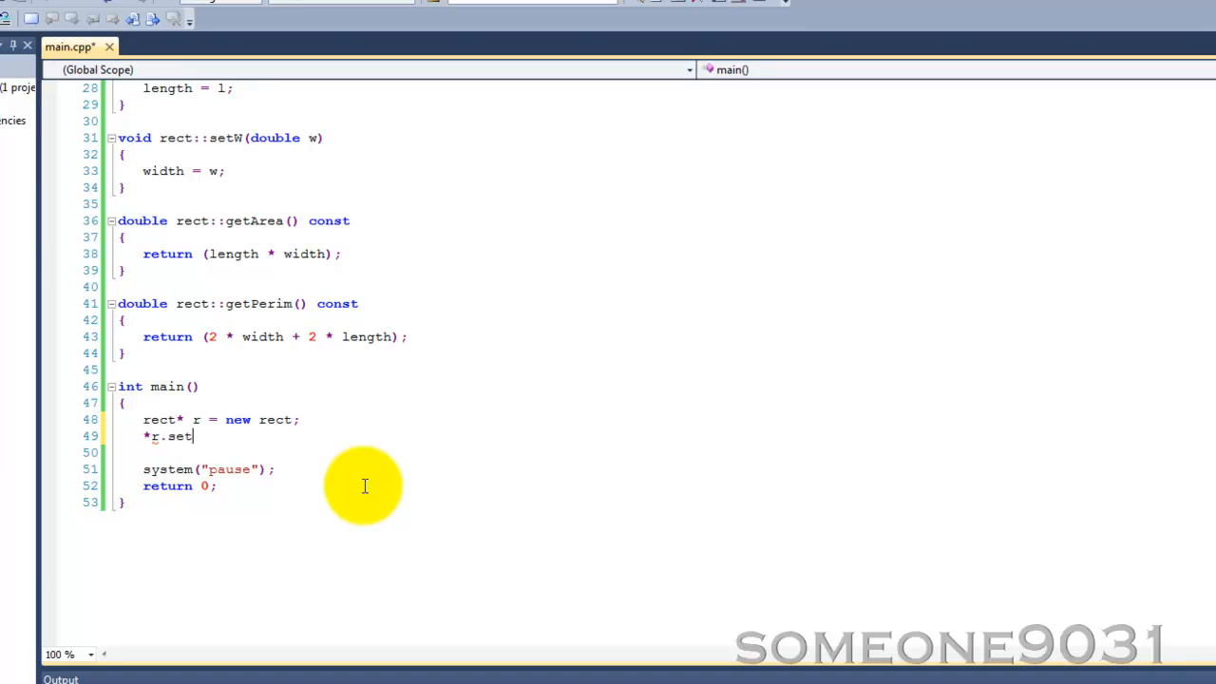
{"action": "type", "text": "L(9.0"}
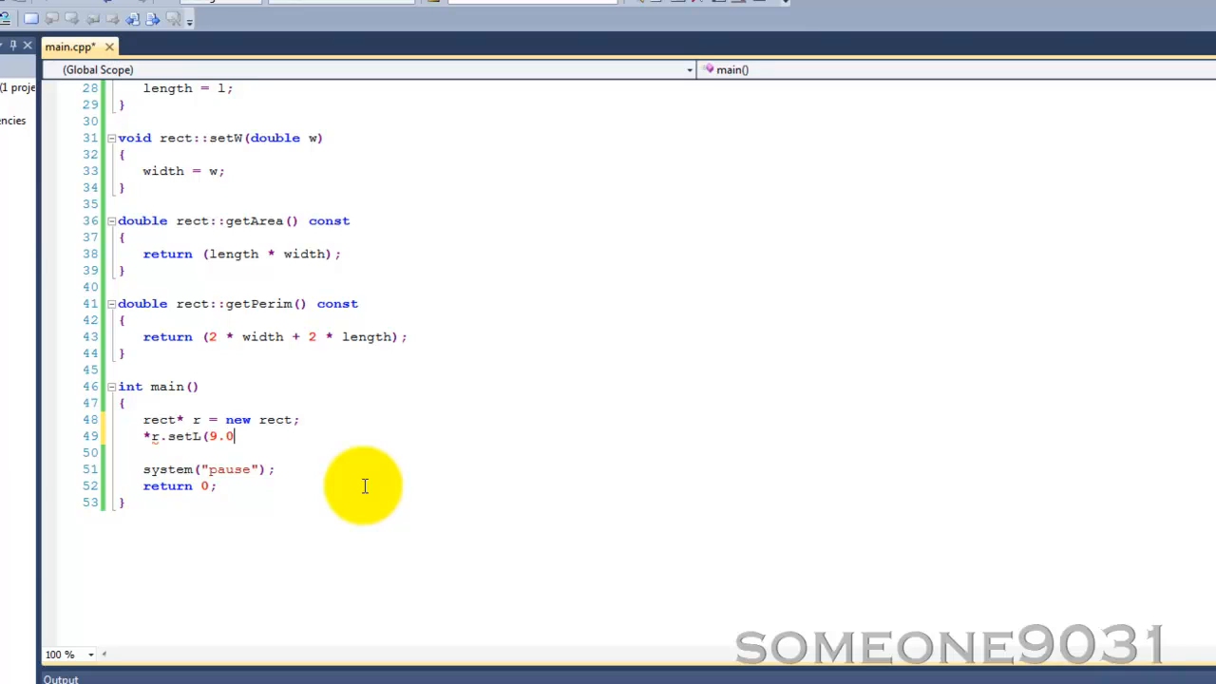
{"action": "type", "text": ");"}
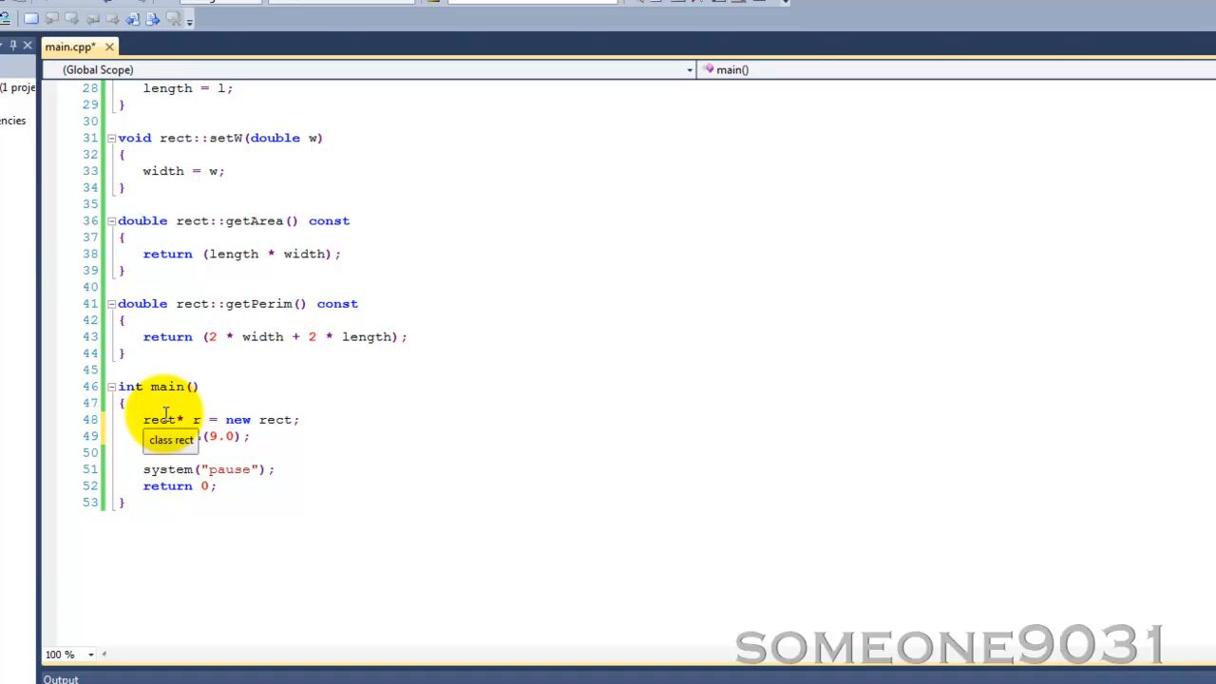
{"action": "type", "text": "*r.setL"}
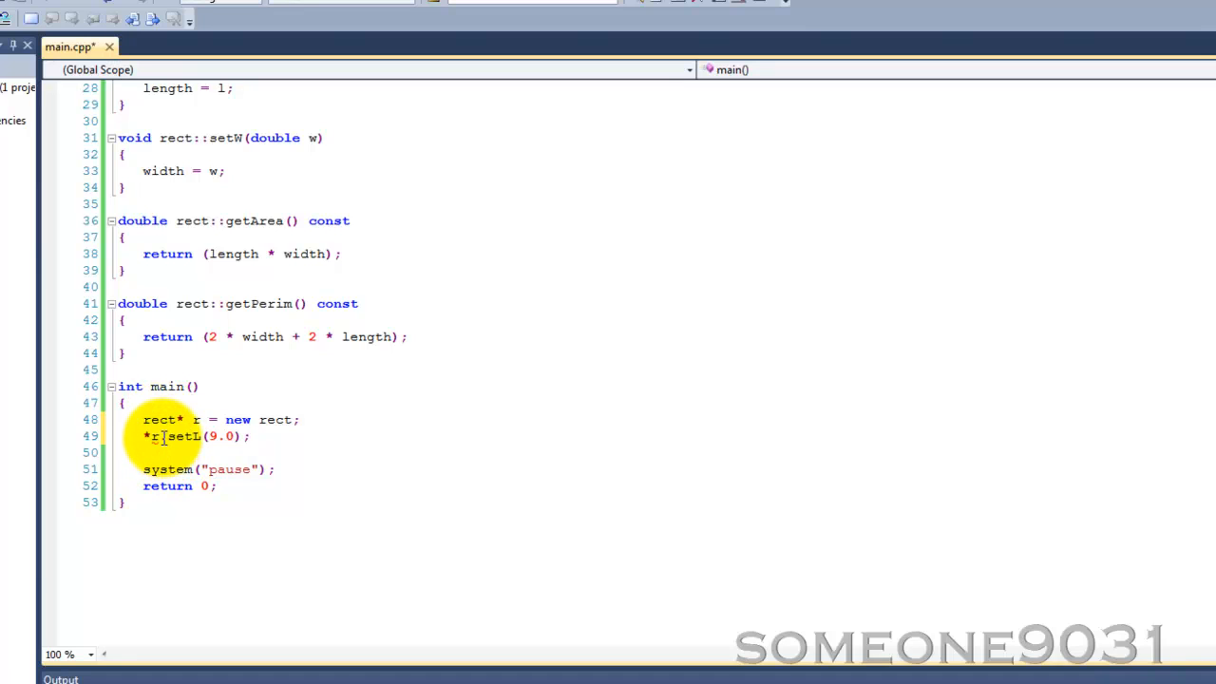
{"action": "mouse_move", "coordinate": [169, 444]}
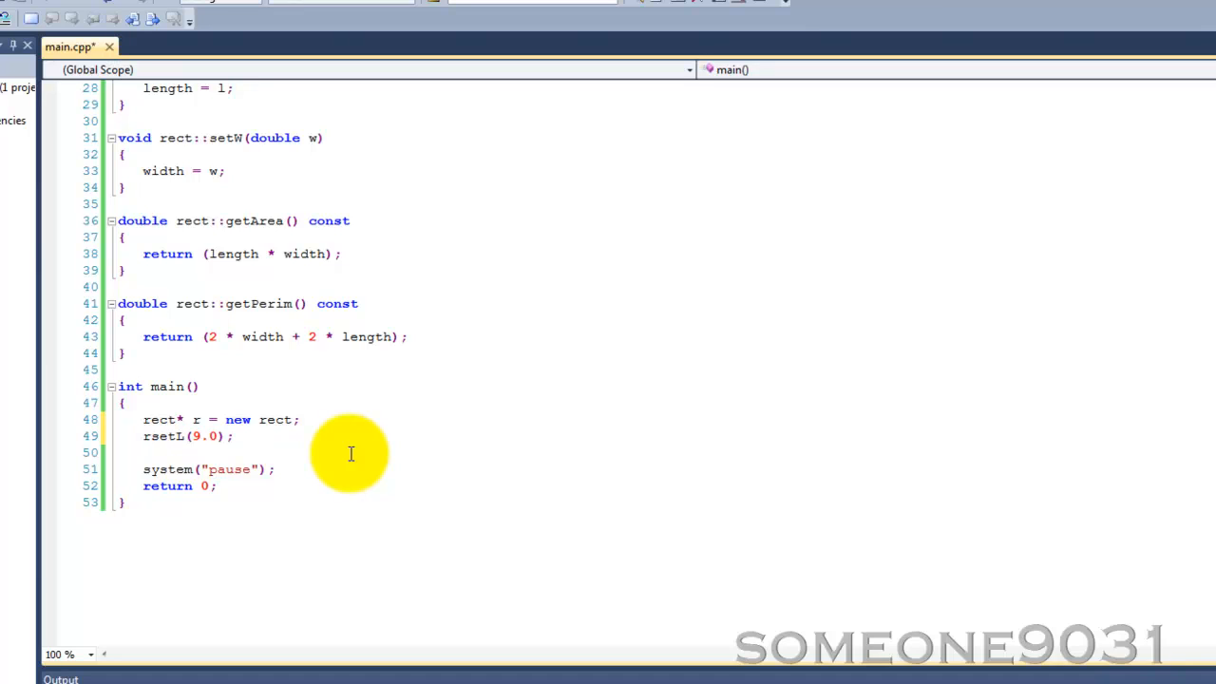
Change the call to r->setL(9.0); and add r->setW(4.0); below it
{"action": "type", "text": "."}
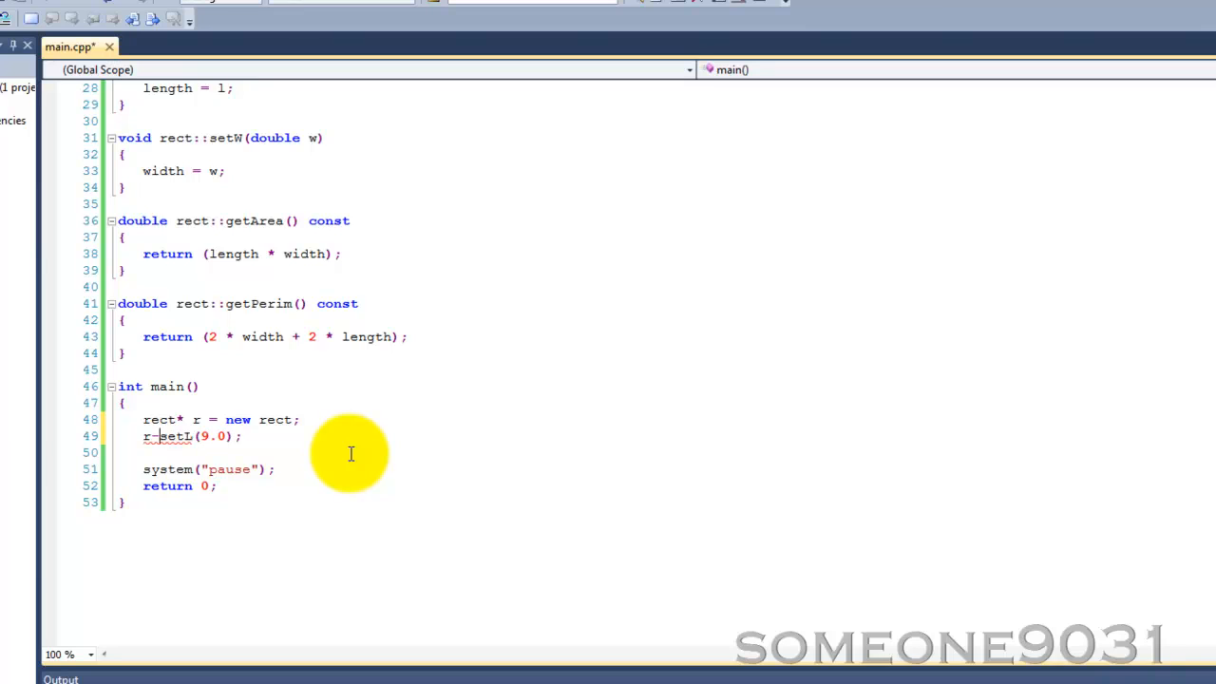
{"action": "type", "text": "->"}
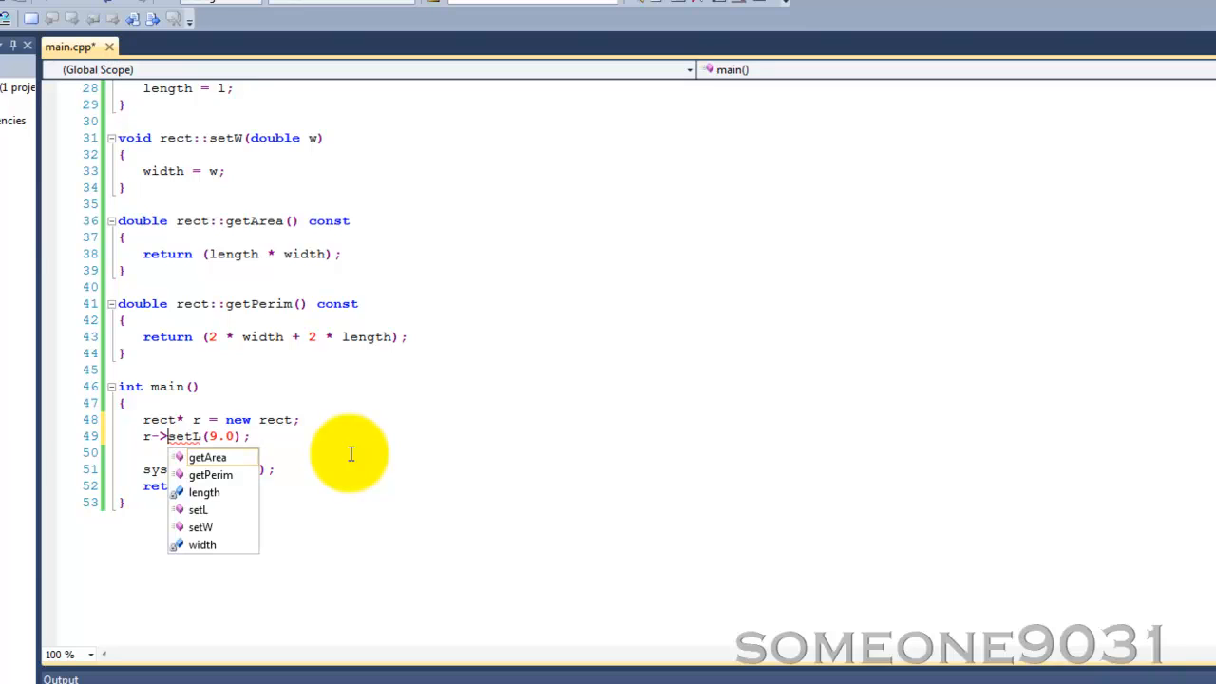
{"action": "mouse_move", "coordinate": [207, 457]}
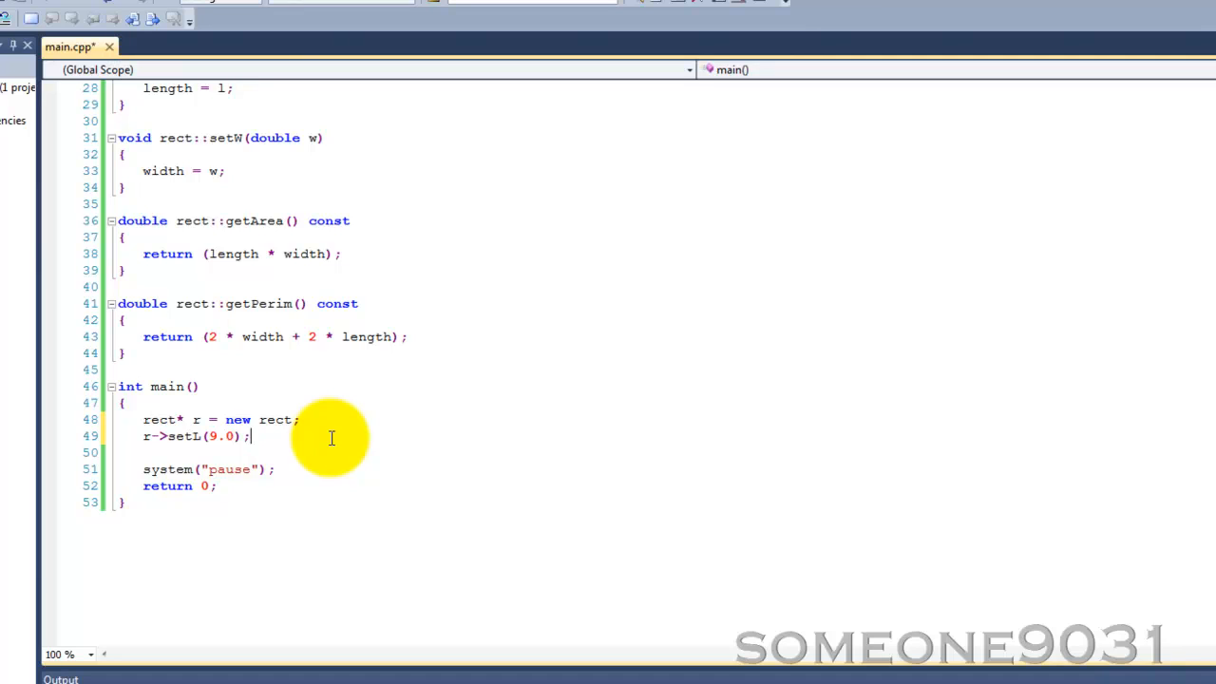
{"action": "type", "text": "r-"}
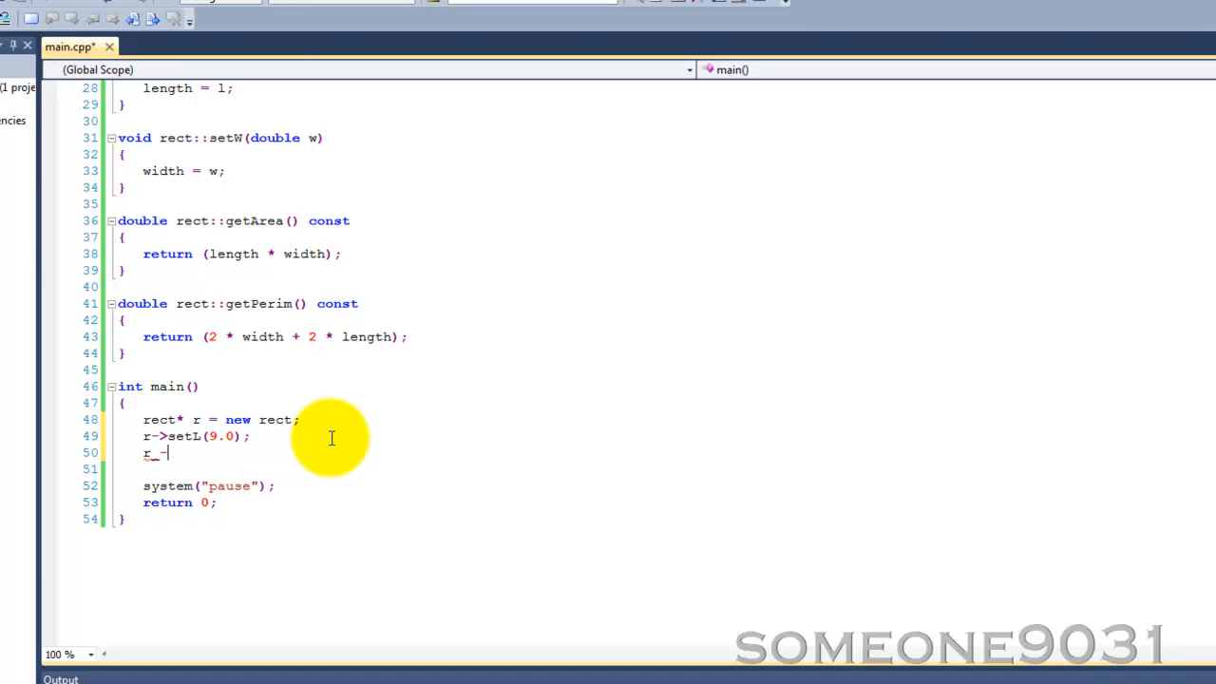
{"action": "type", "text": ">"}
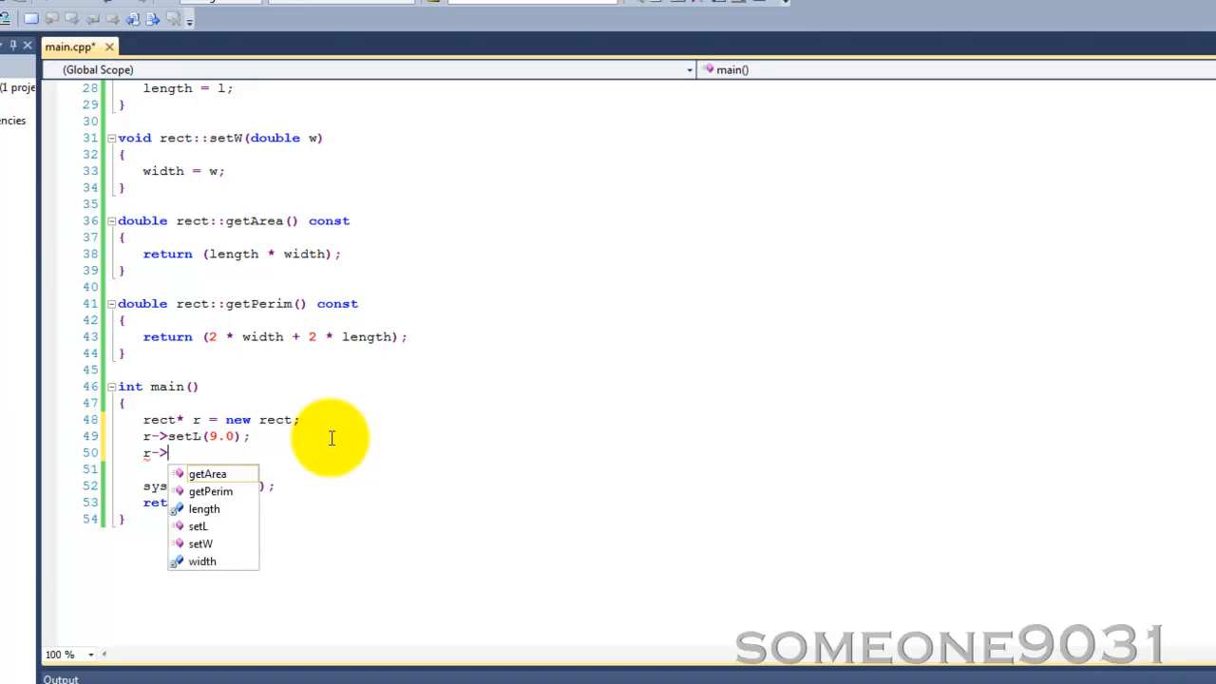
{"action": "type", "text": "setW"}
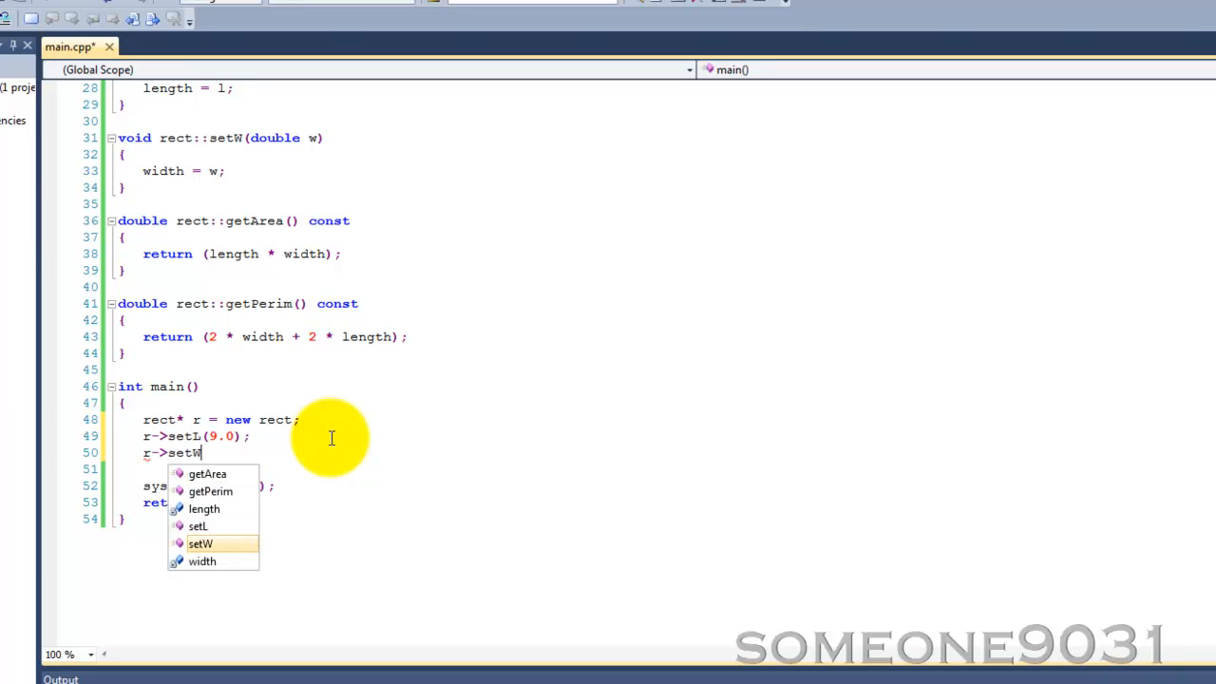
{"action": "type", "text": "(4.0);"}
{"action": "type", "text": "co"}
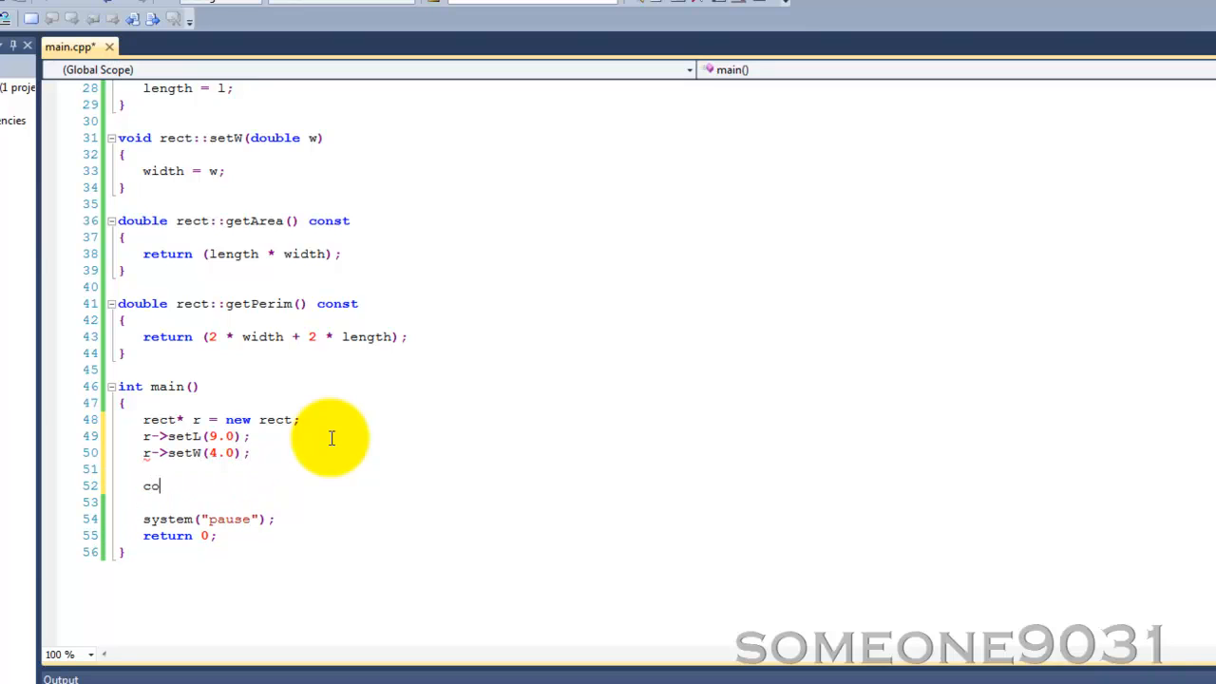
Add cout << "Area of r: " << r->getArea() << endl; to main
{"action": "type", "text": "ut << \"Area of r:"}
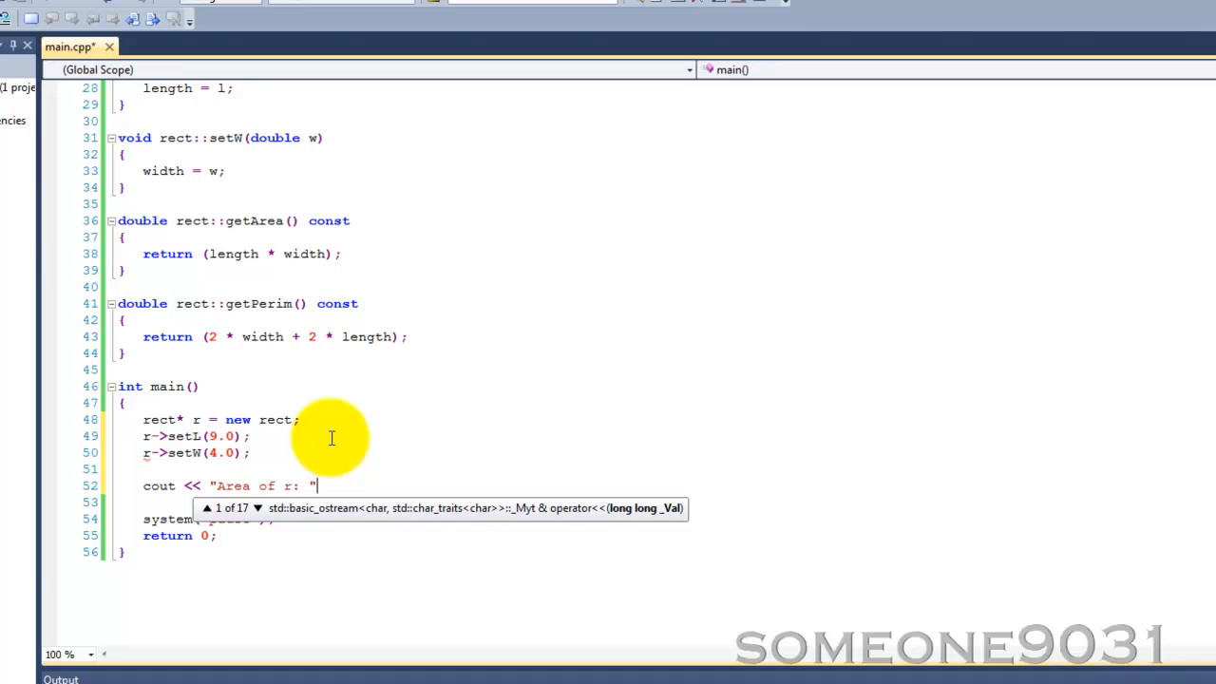
{"action": "type", "text": "<<"}
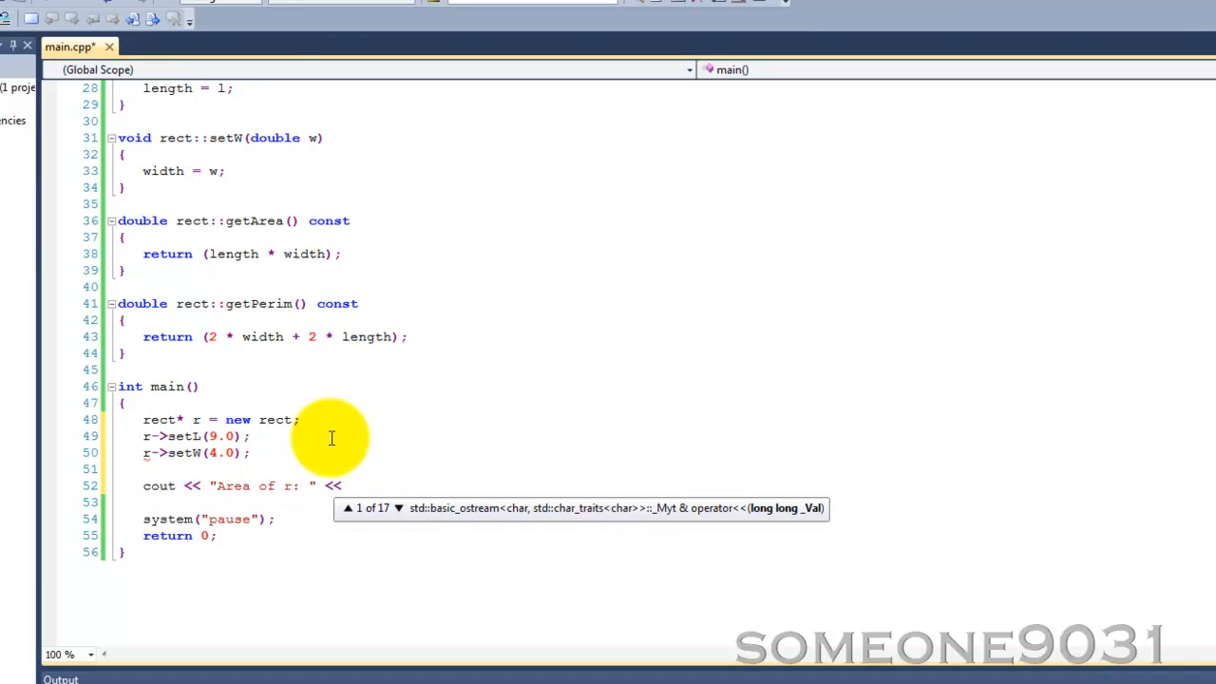
{"action": "type", "text": "set"}
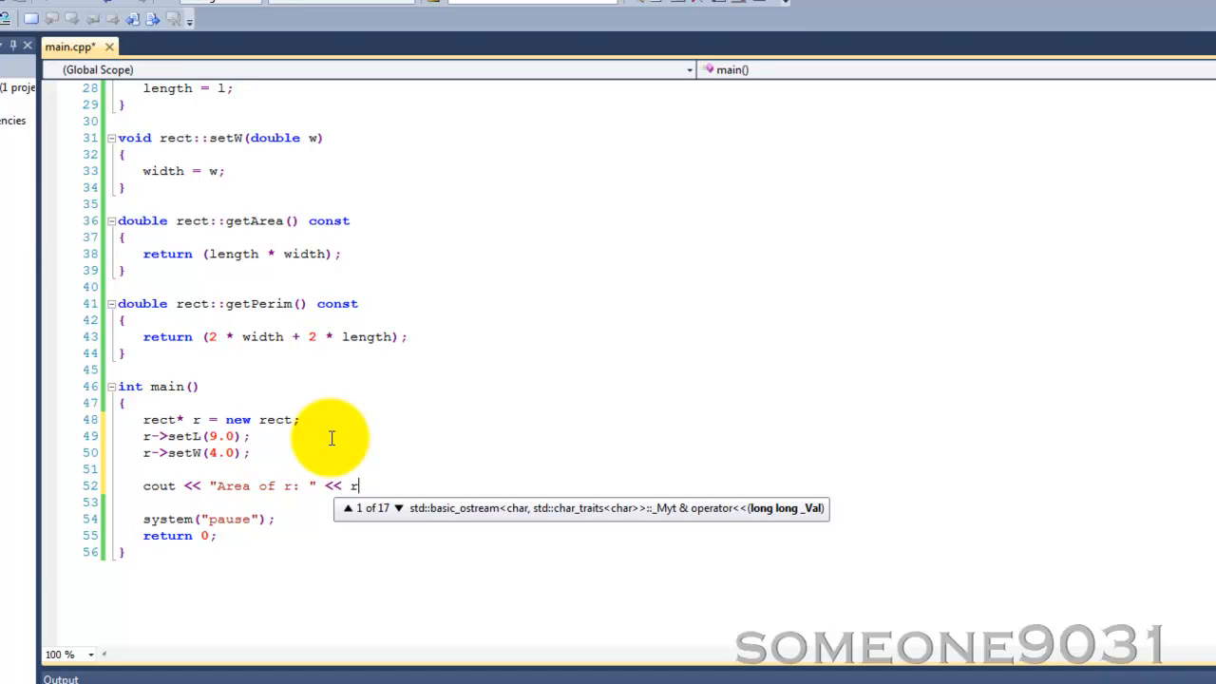
{"action": "type", "text": "->"}
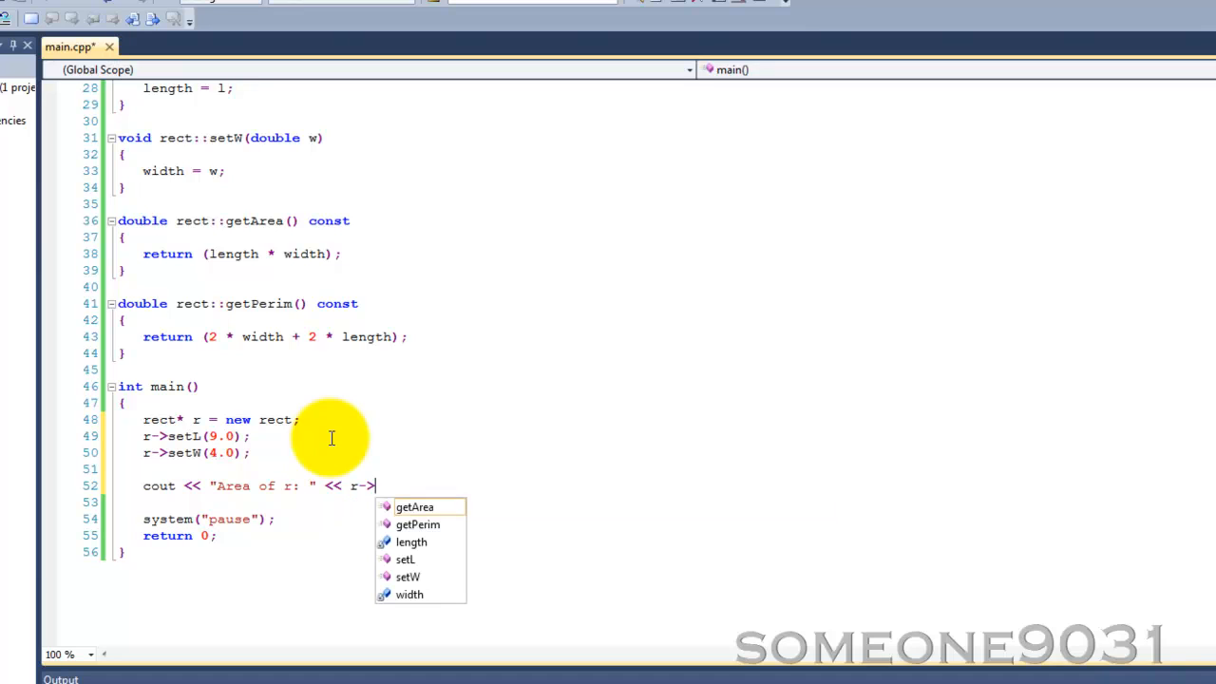
{"action": "type", "text": "getArea() << endl"}
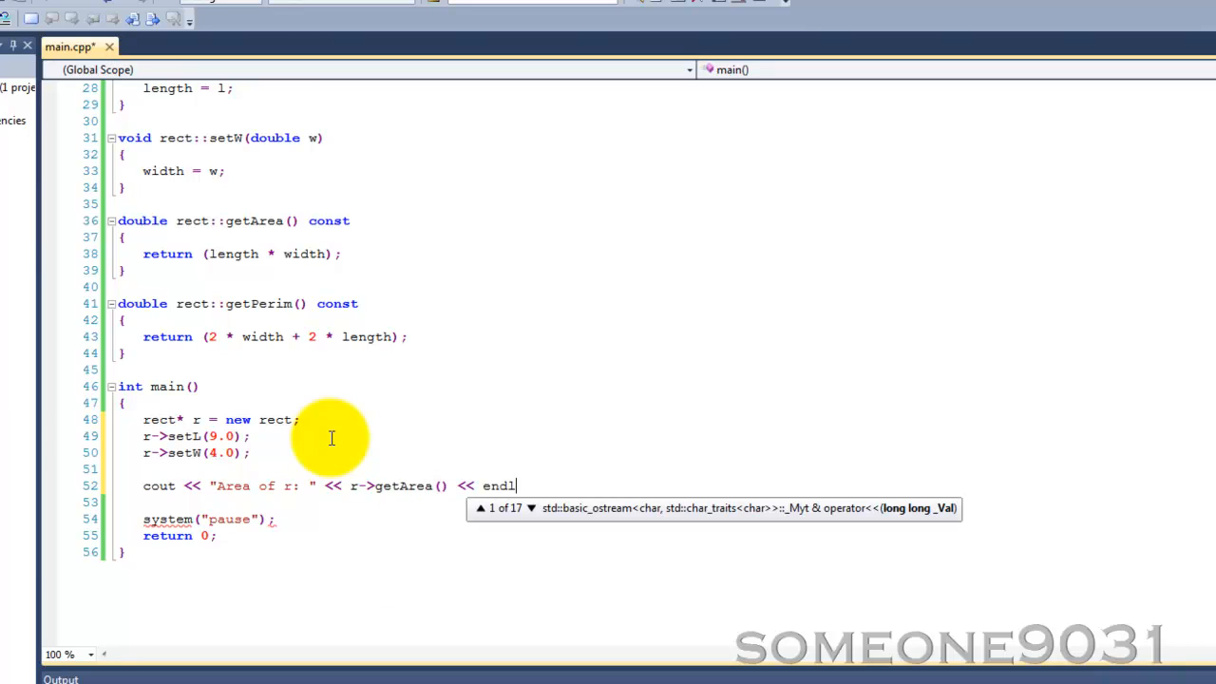
{"action": "type", "text": ";"}
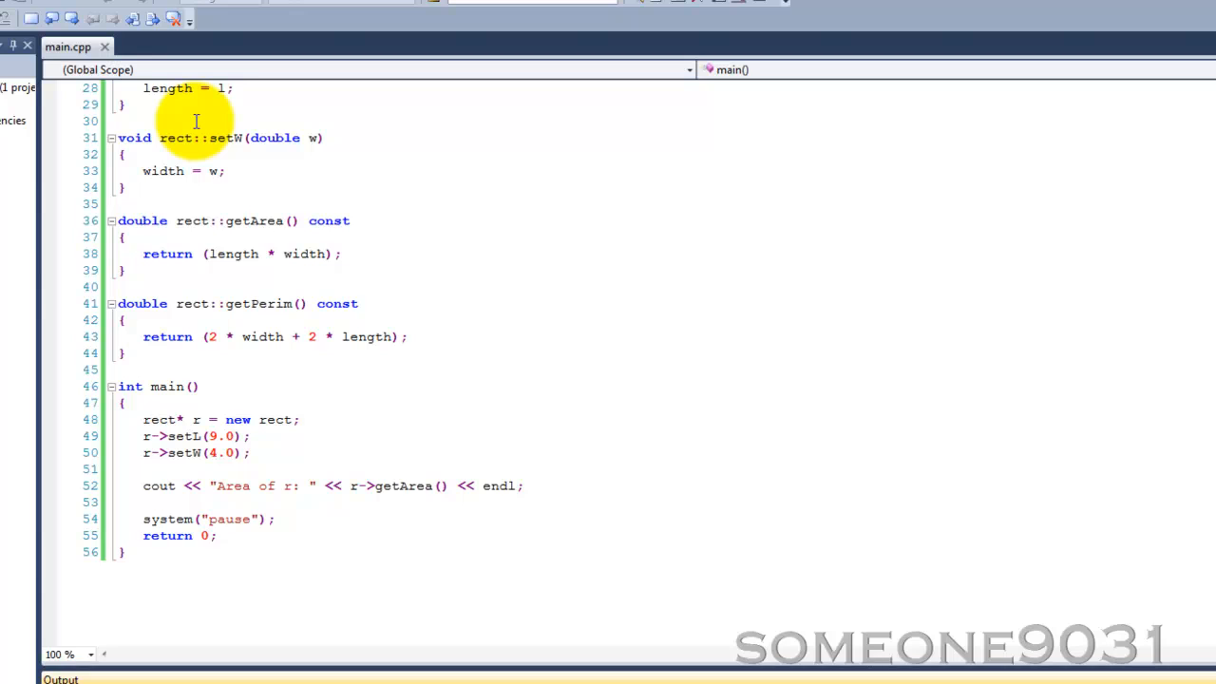
{"action": "mouse_move", "coordinate": [203, 322]}
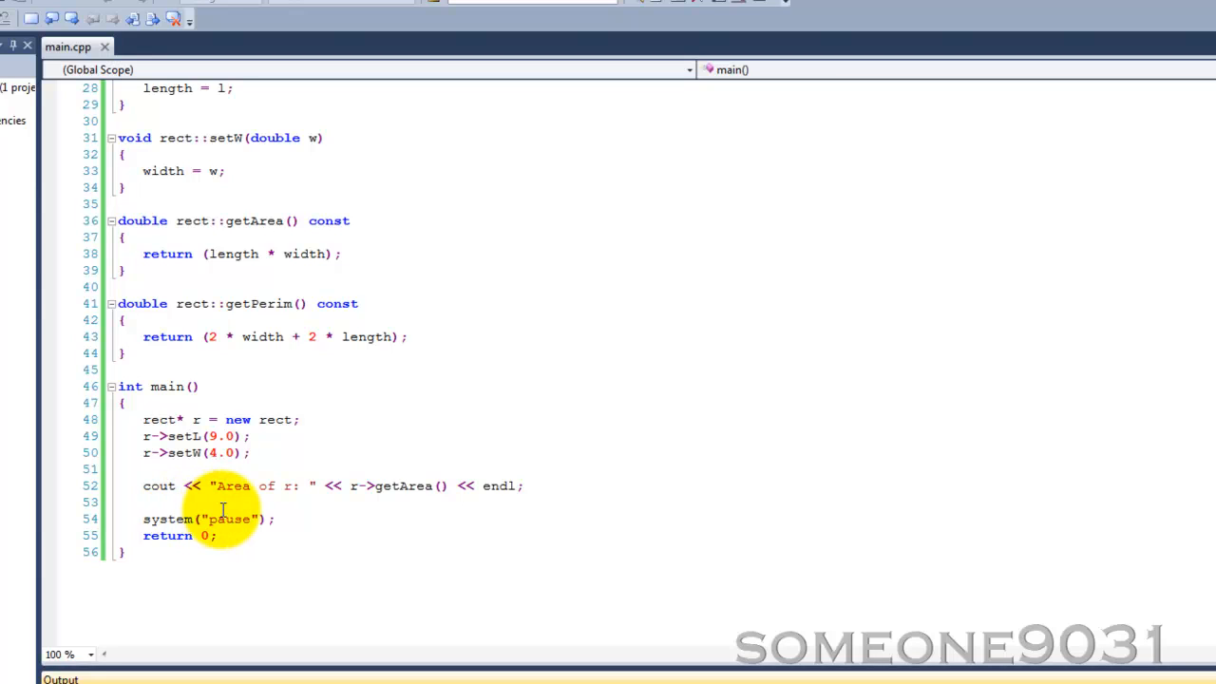
{"action": "mouse_move", "coordinate": [375, 501]}
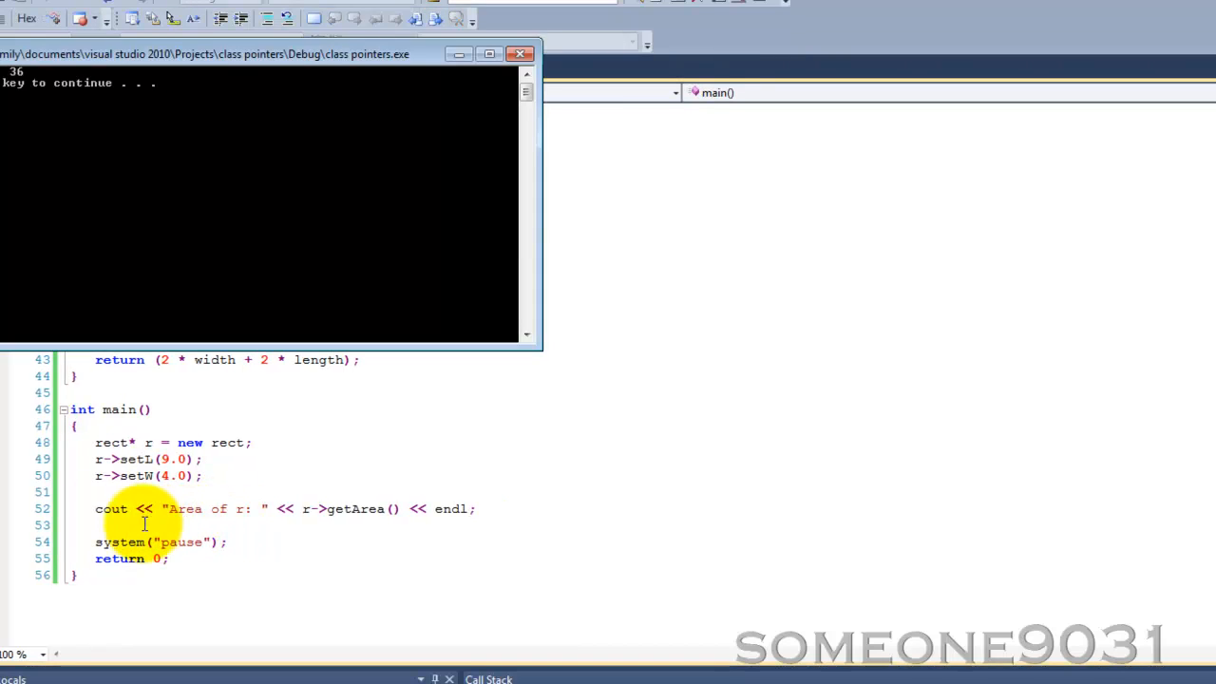
{"action": "mouse_move", "coordinate": [112, 508]}
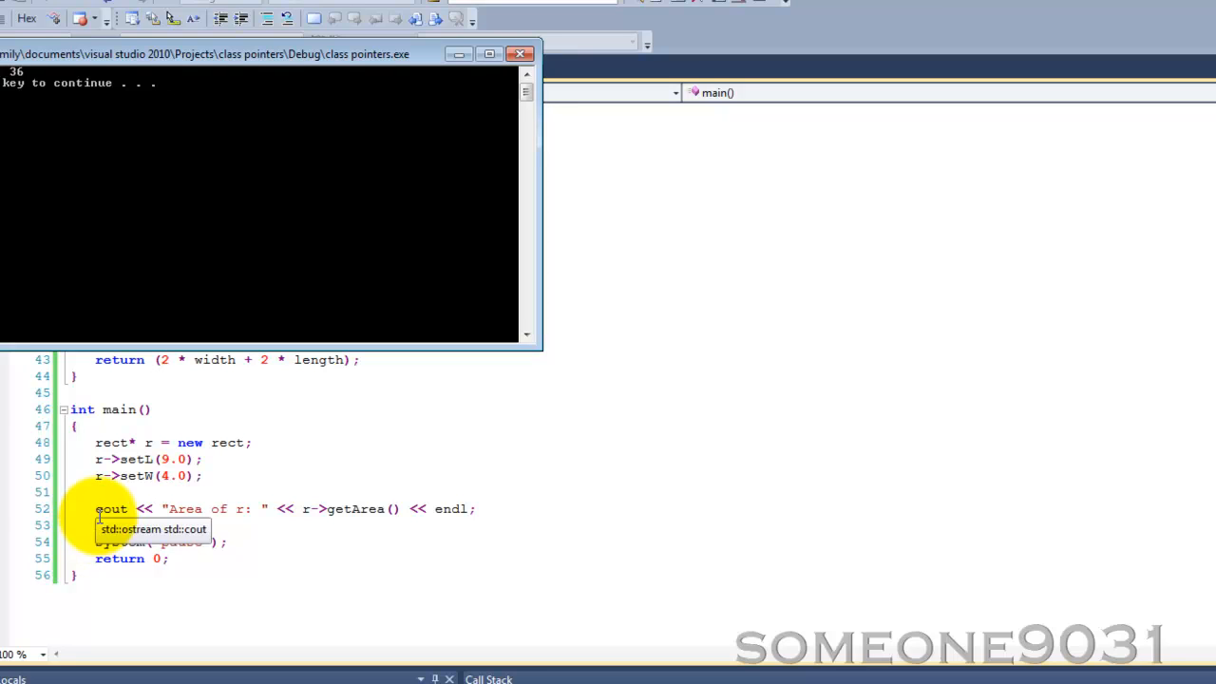
Build and run the program, showing an area of 36 in the console
{"action": "left_click", "coordinate": [521, 53]}
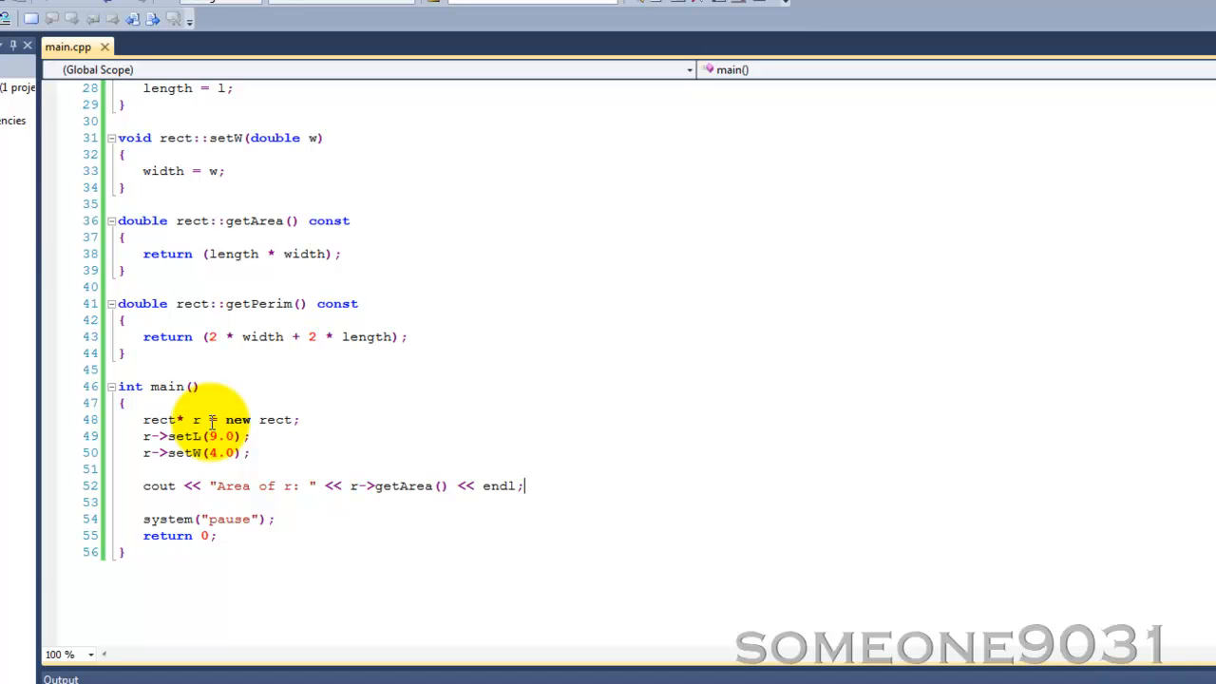
{"action": "mouse_move", "coordinate": [199, 418]}
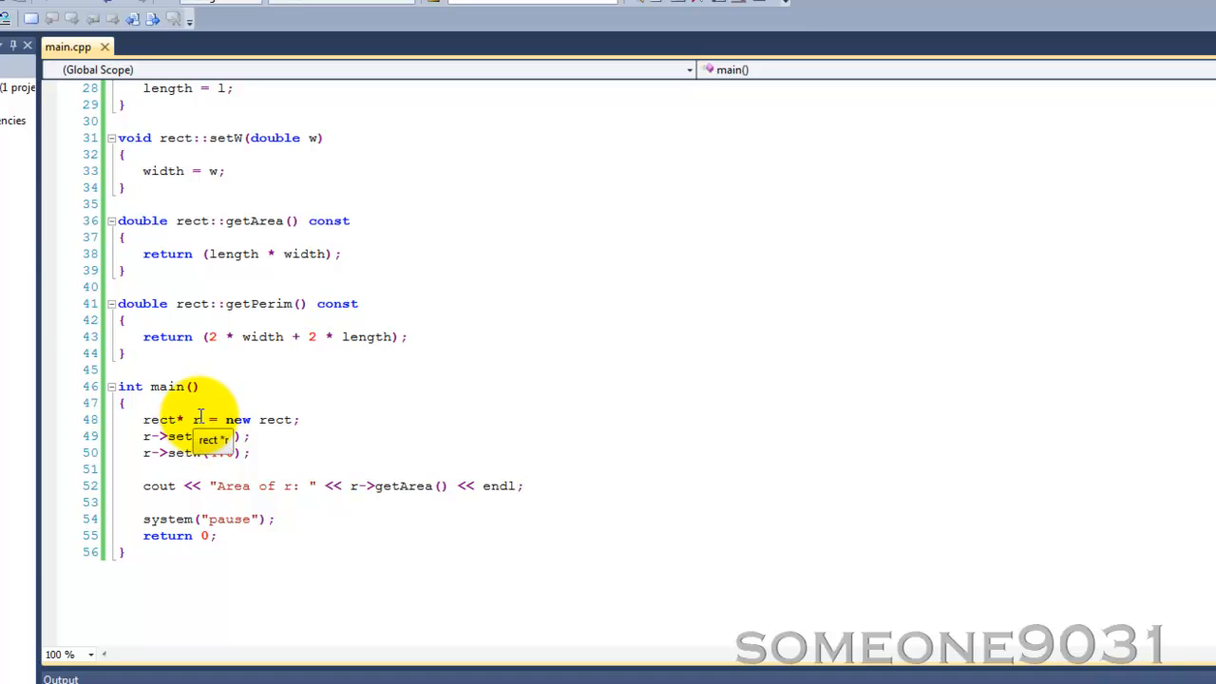